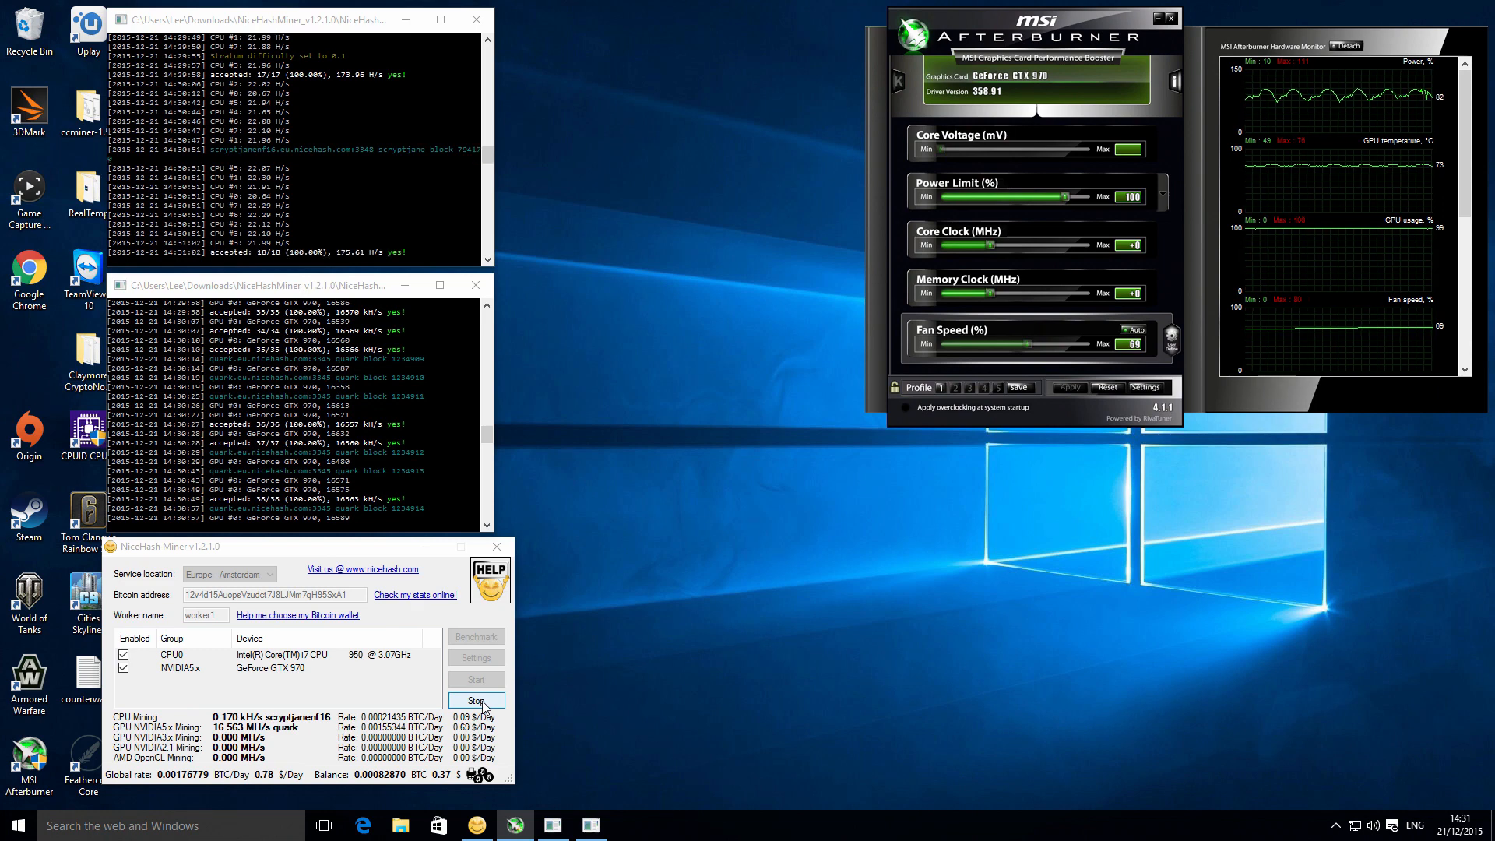
# Step: Stop mining on all devices and move the miner window toward the top-left of the desktop
pyautogui.click(477, 701)
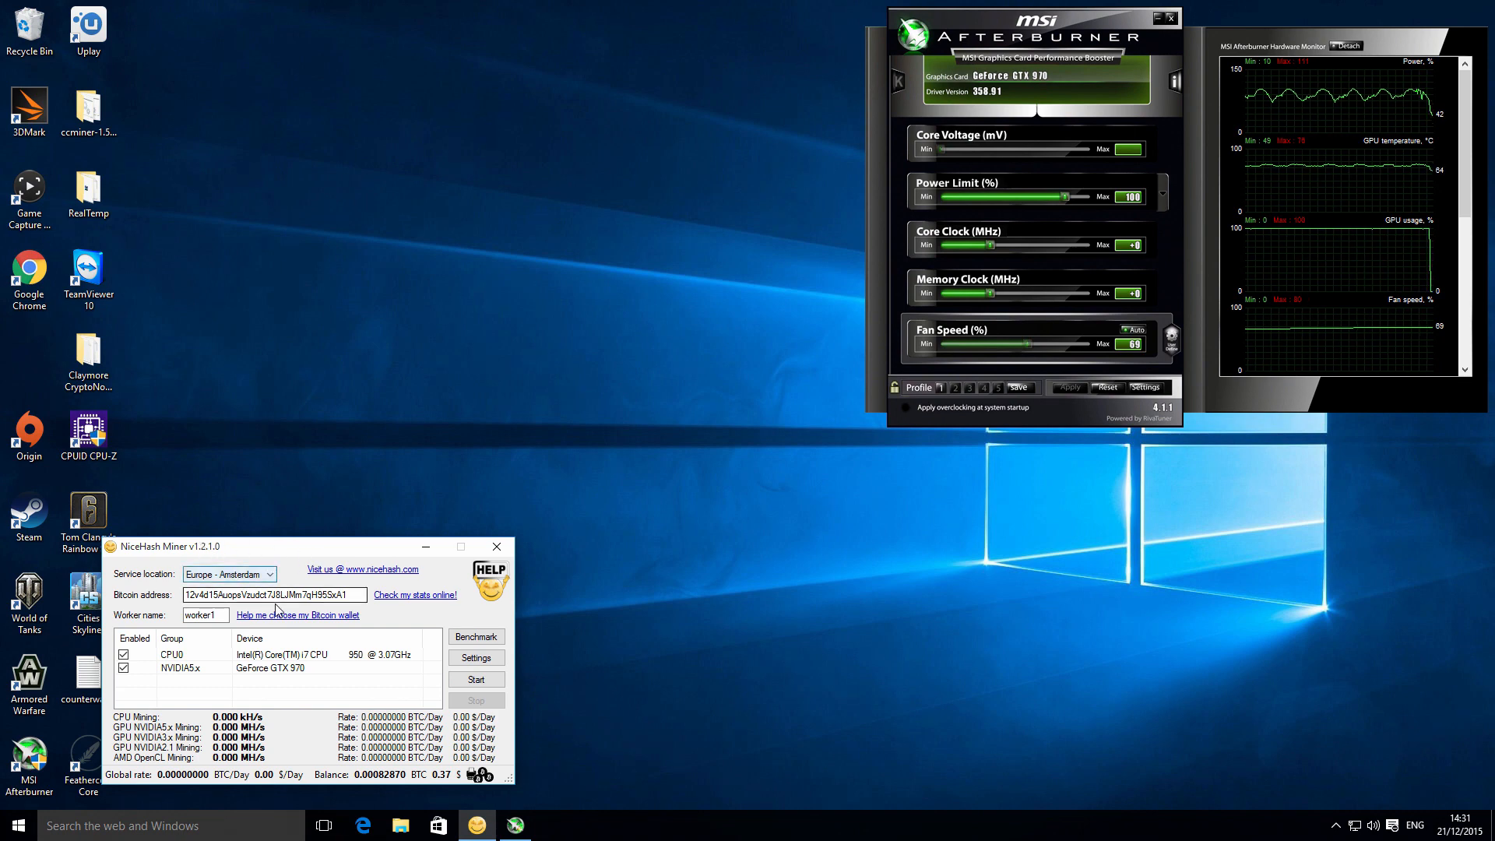
pyautogui.moveTo(172, 547); pyautogui.dragTo(369, 235)
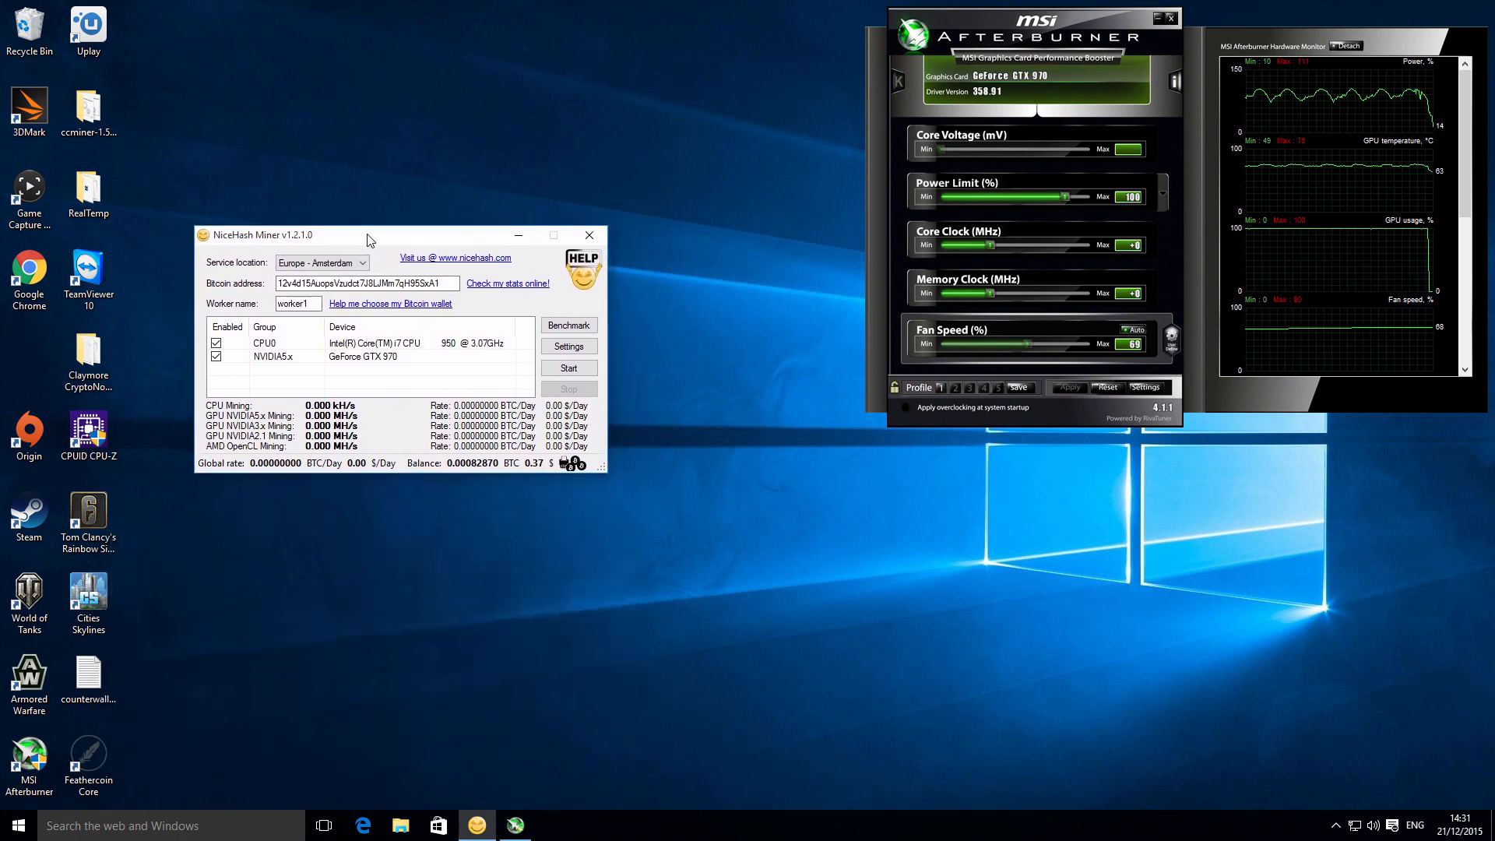
pyautogui.moveTo(371, 235); pyautogui.dragTo(353, 232)
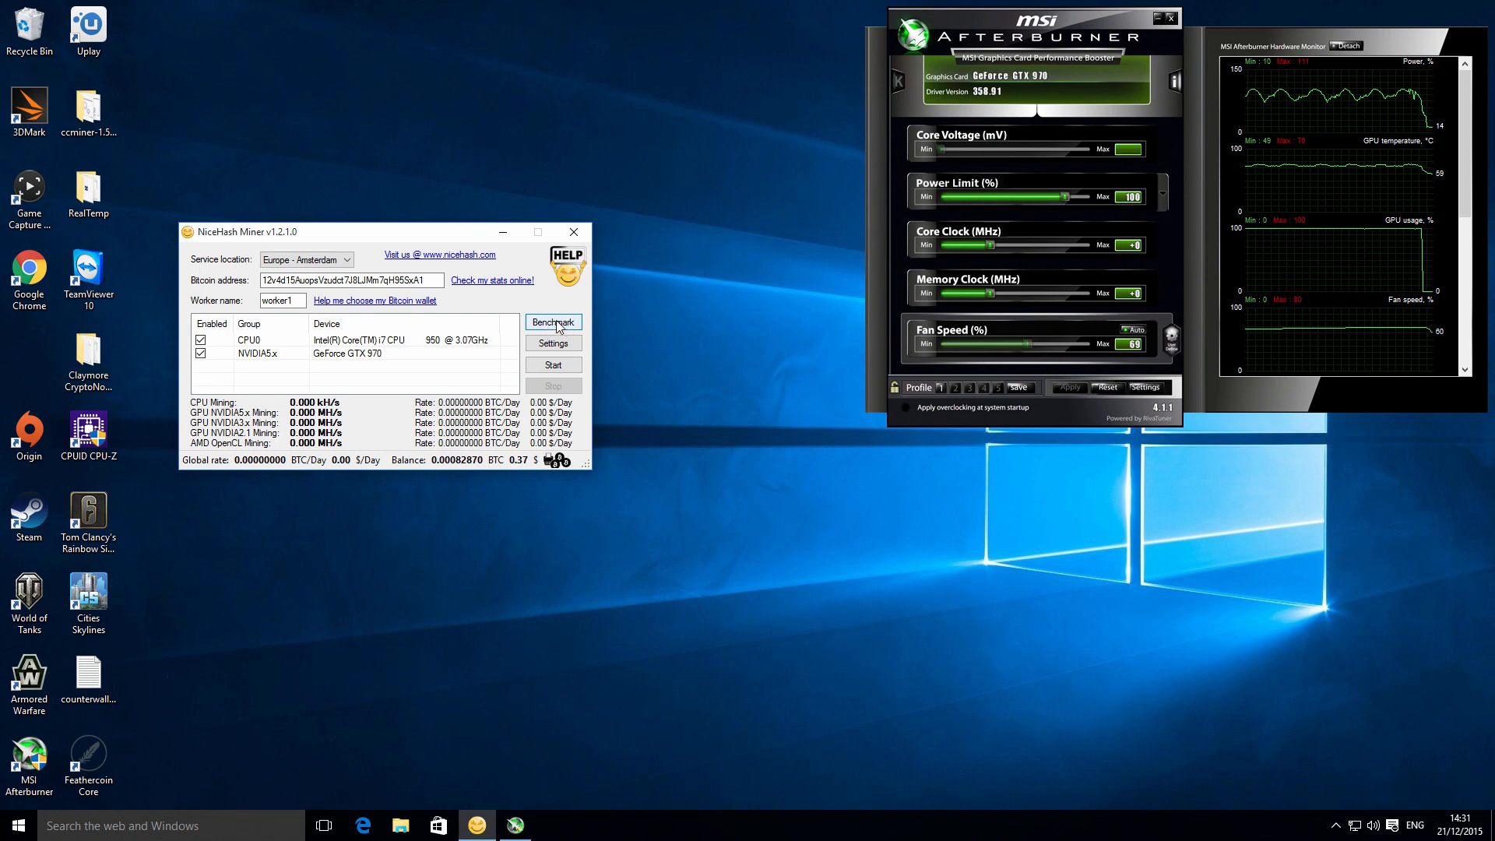
# Step: Show the Benchmark window listing recorded speeds for the CPU and NVIDIA algorithms
pyautogui.click(553, 321)
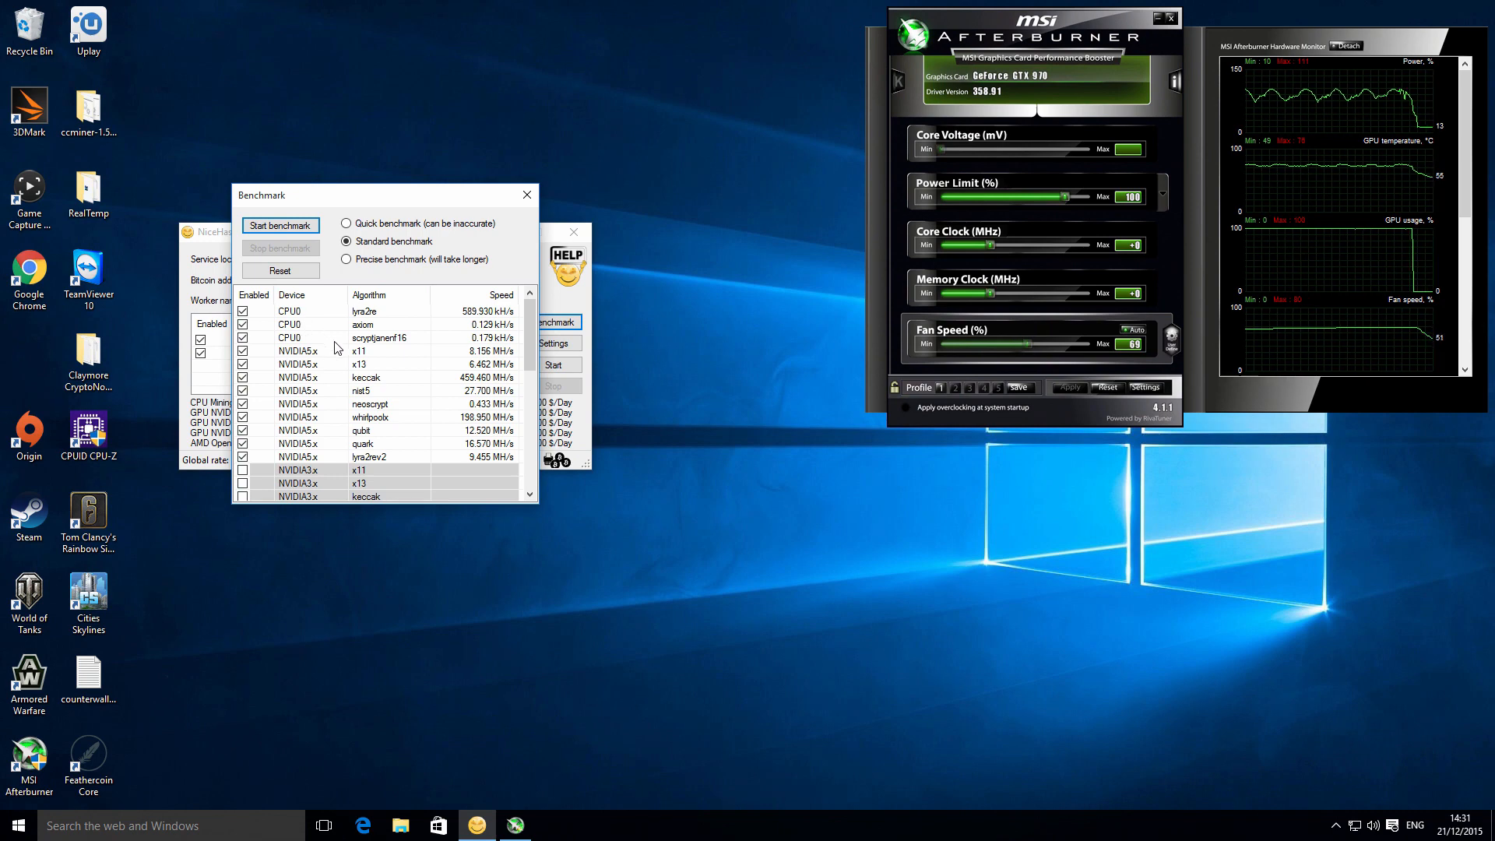
pyautogui.moveTo(340, 352)
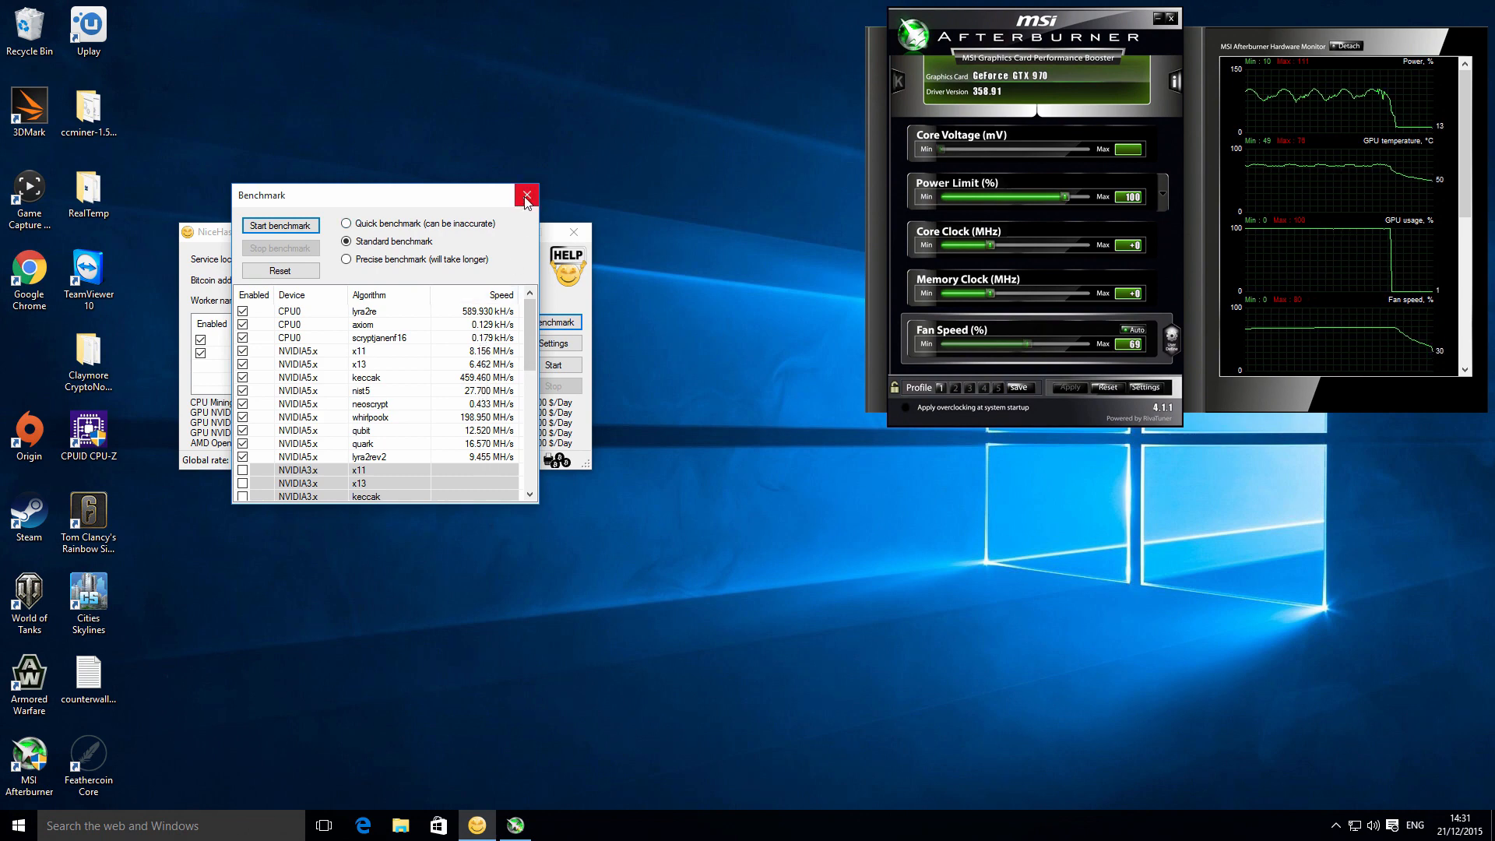
pyautogui.moveTo(530, 224)
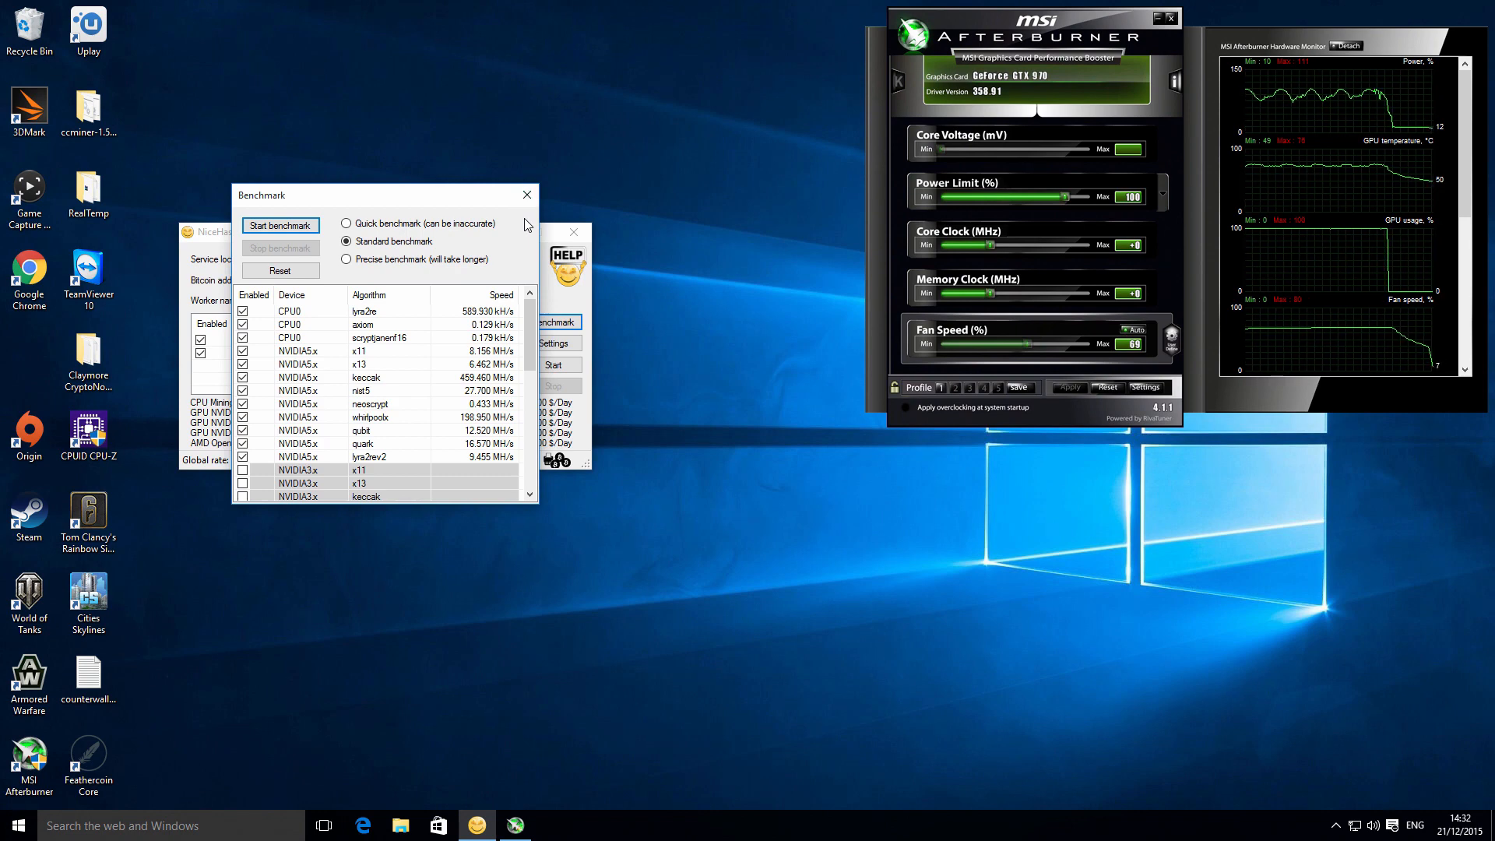
pyautogui.moveTo(464, 203)
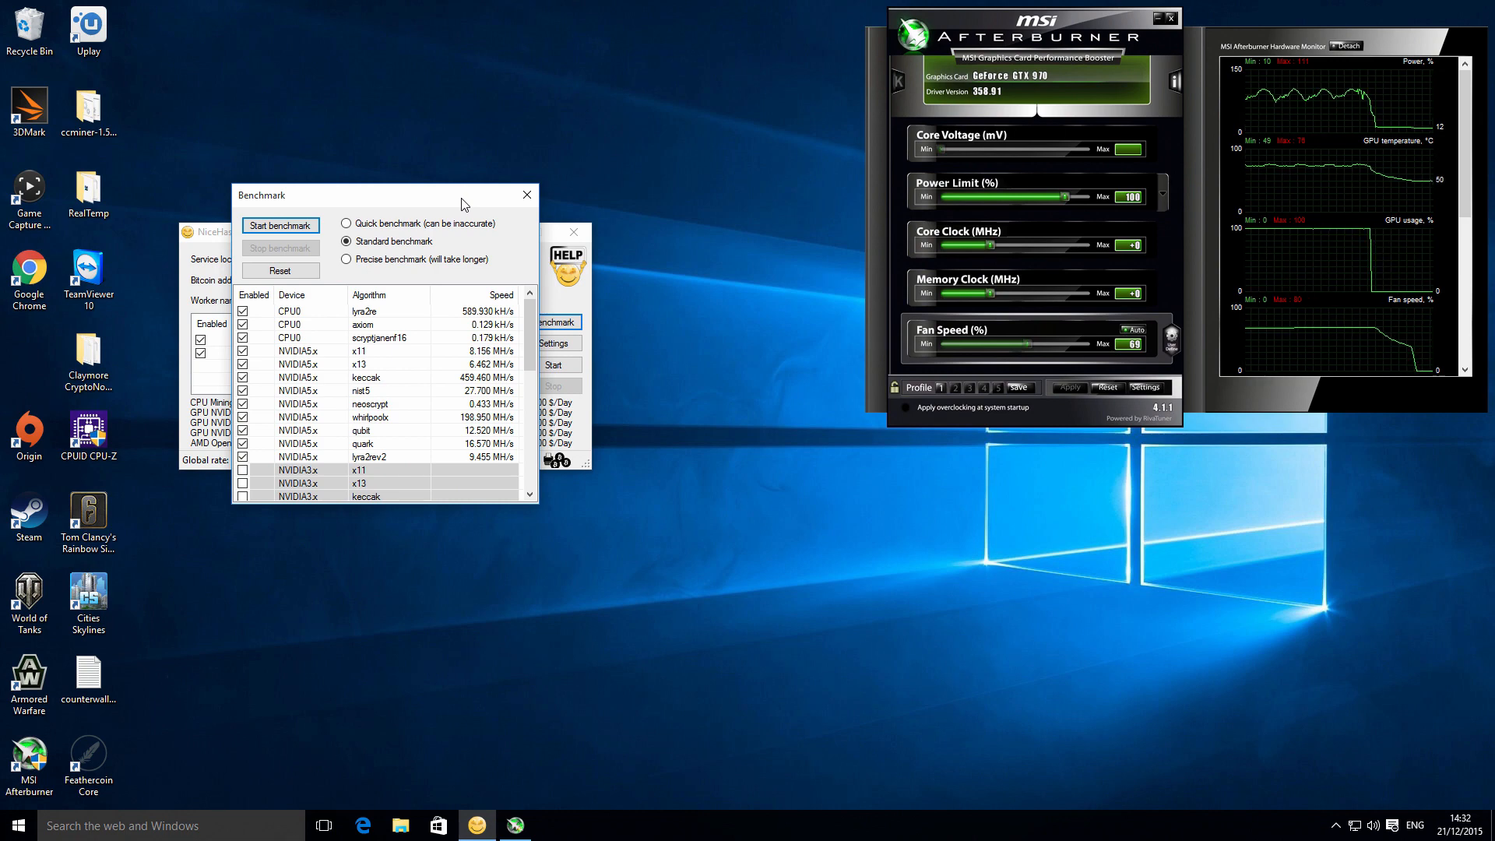
pyautogui.moveTo(371, 197)
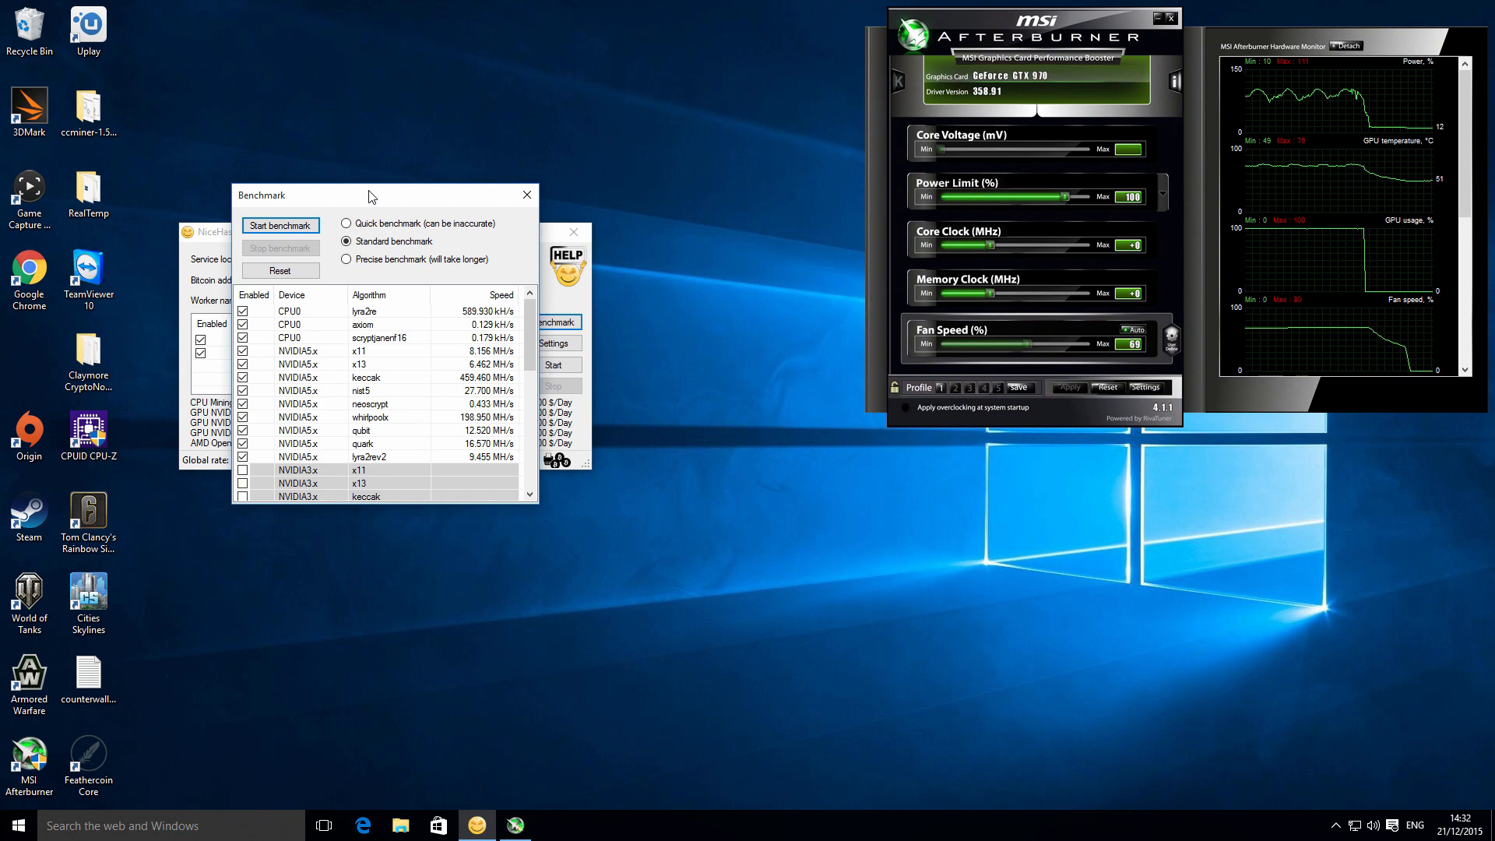
pyautogui.moveTo(526, 197)
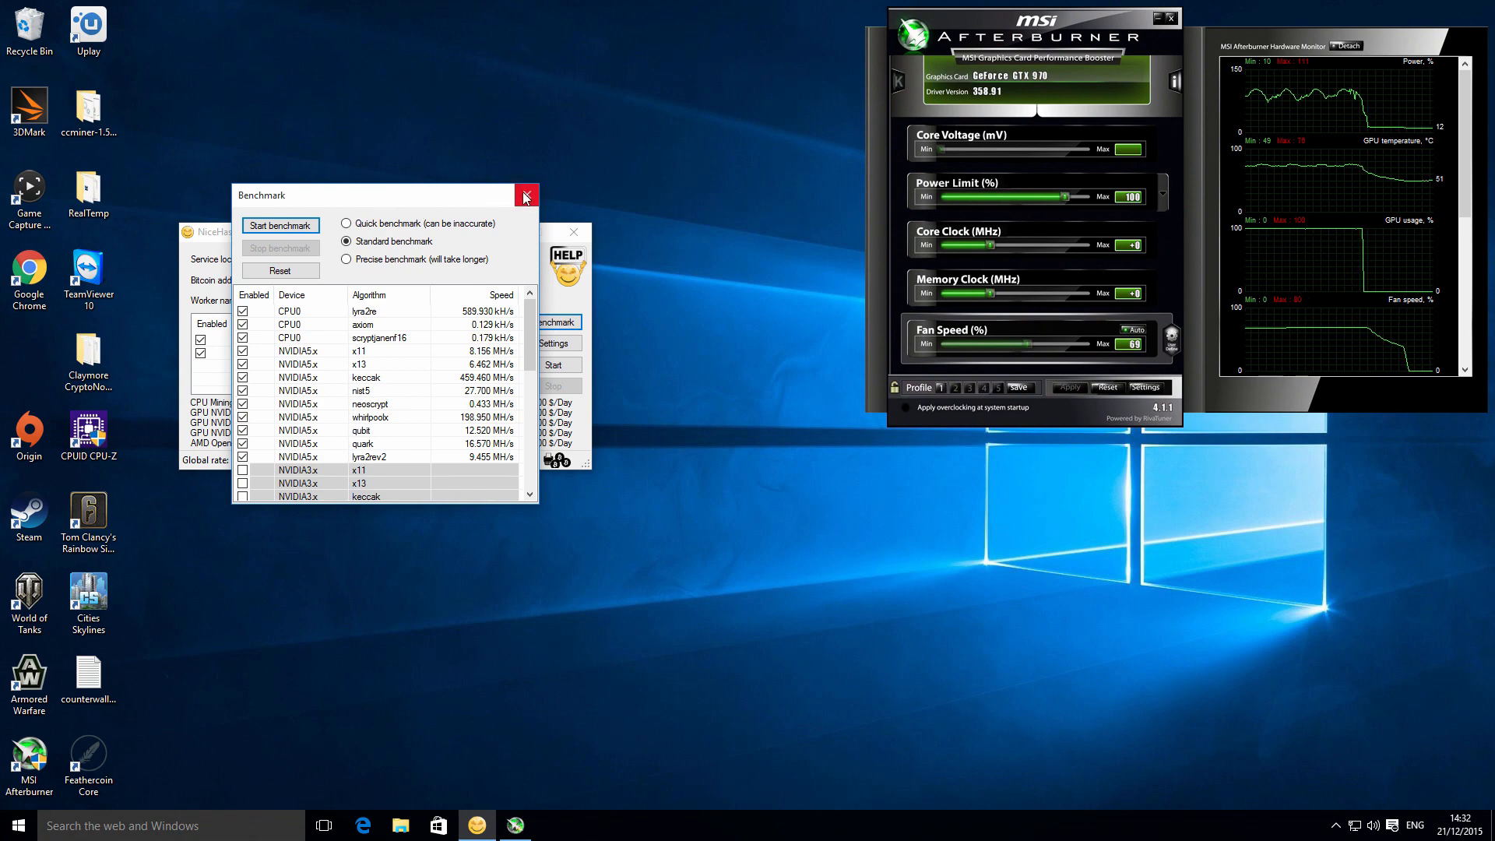
# Step: Close the Benchmark window and select the GeForce GTX 970 device row
pyautogui.click(526, 197)
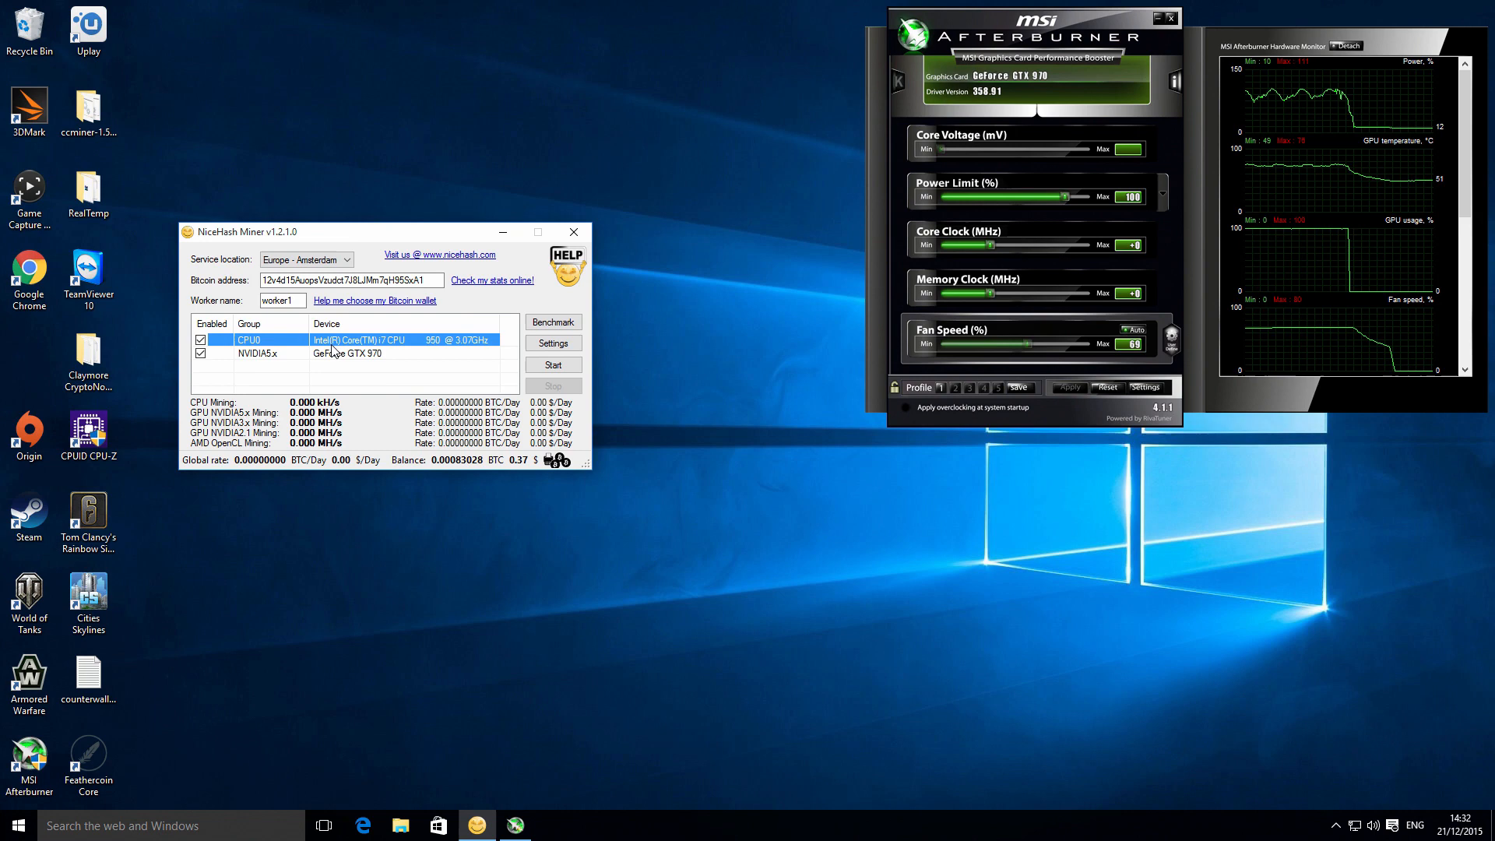
pyautogui.moveTo(411, 355)
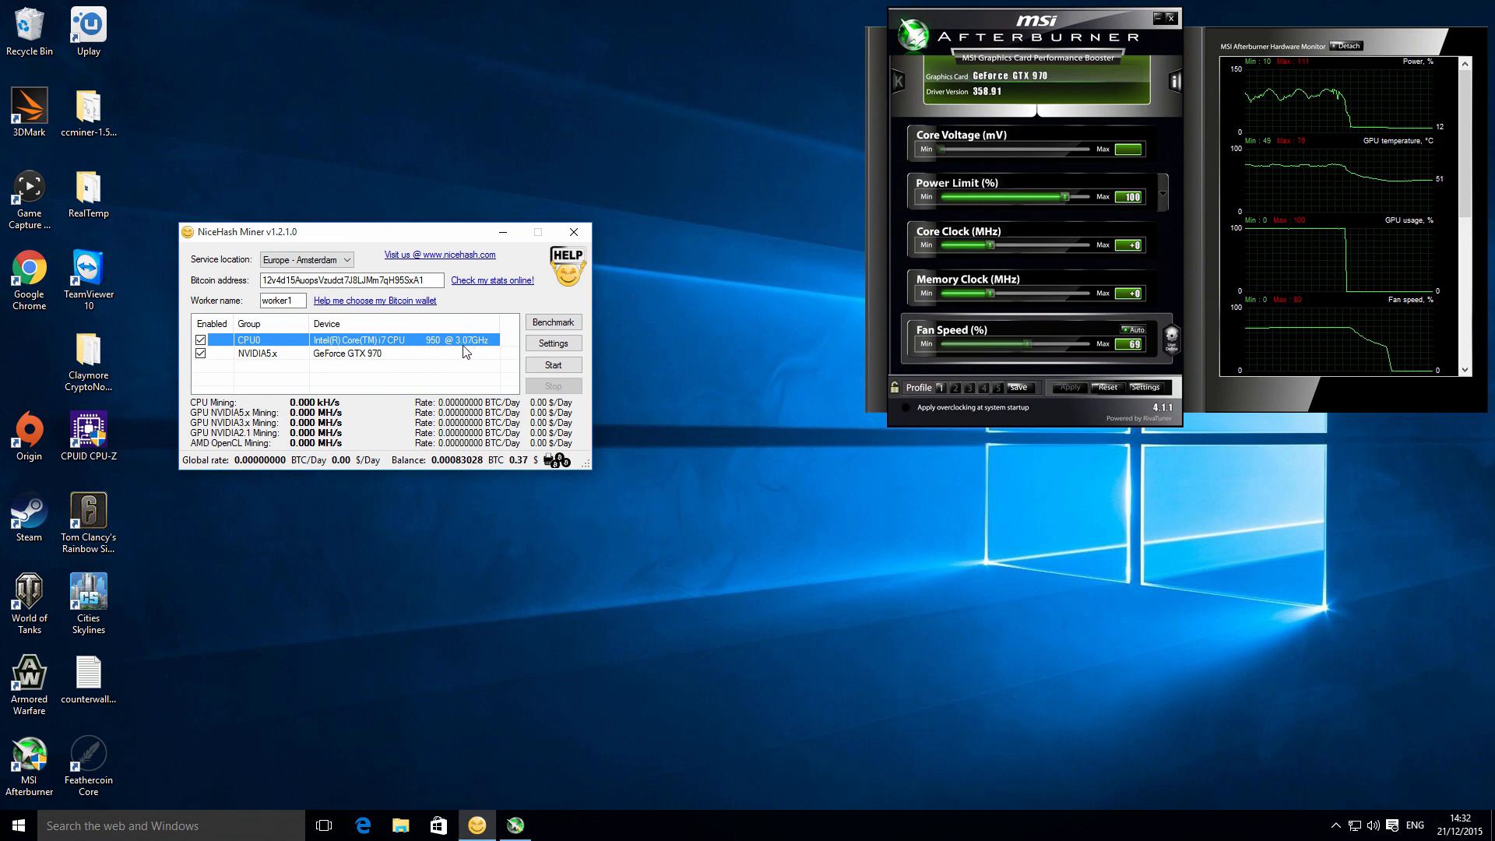
pyautogui.moveTo(479, 349)
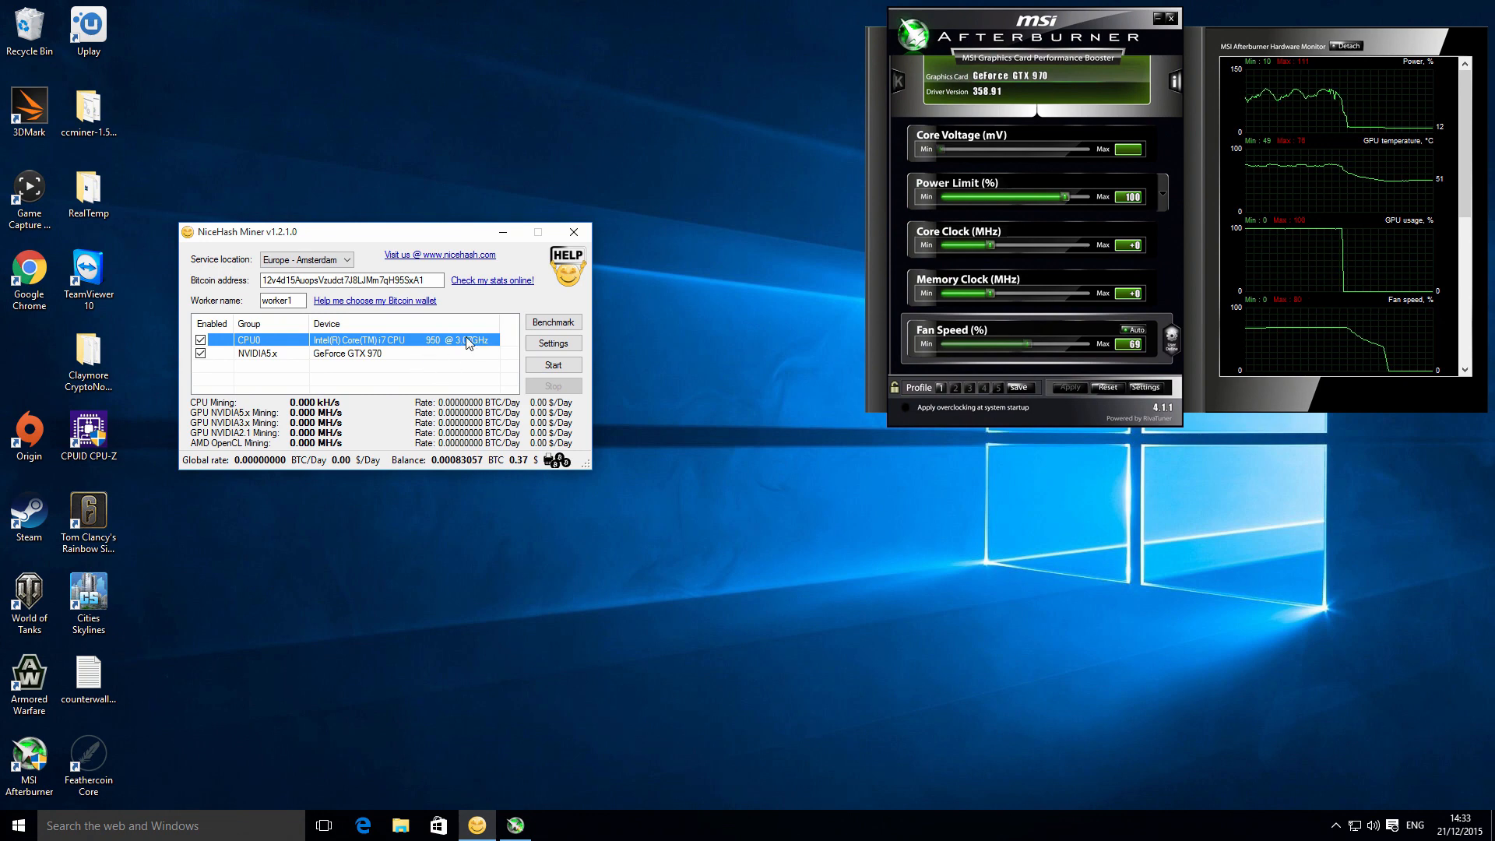
pyautogui.moveTo(448, 358)
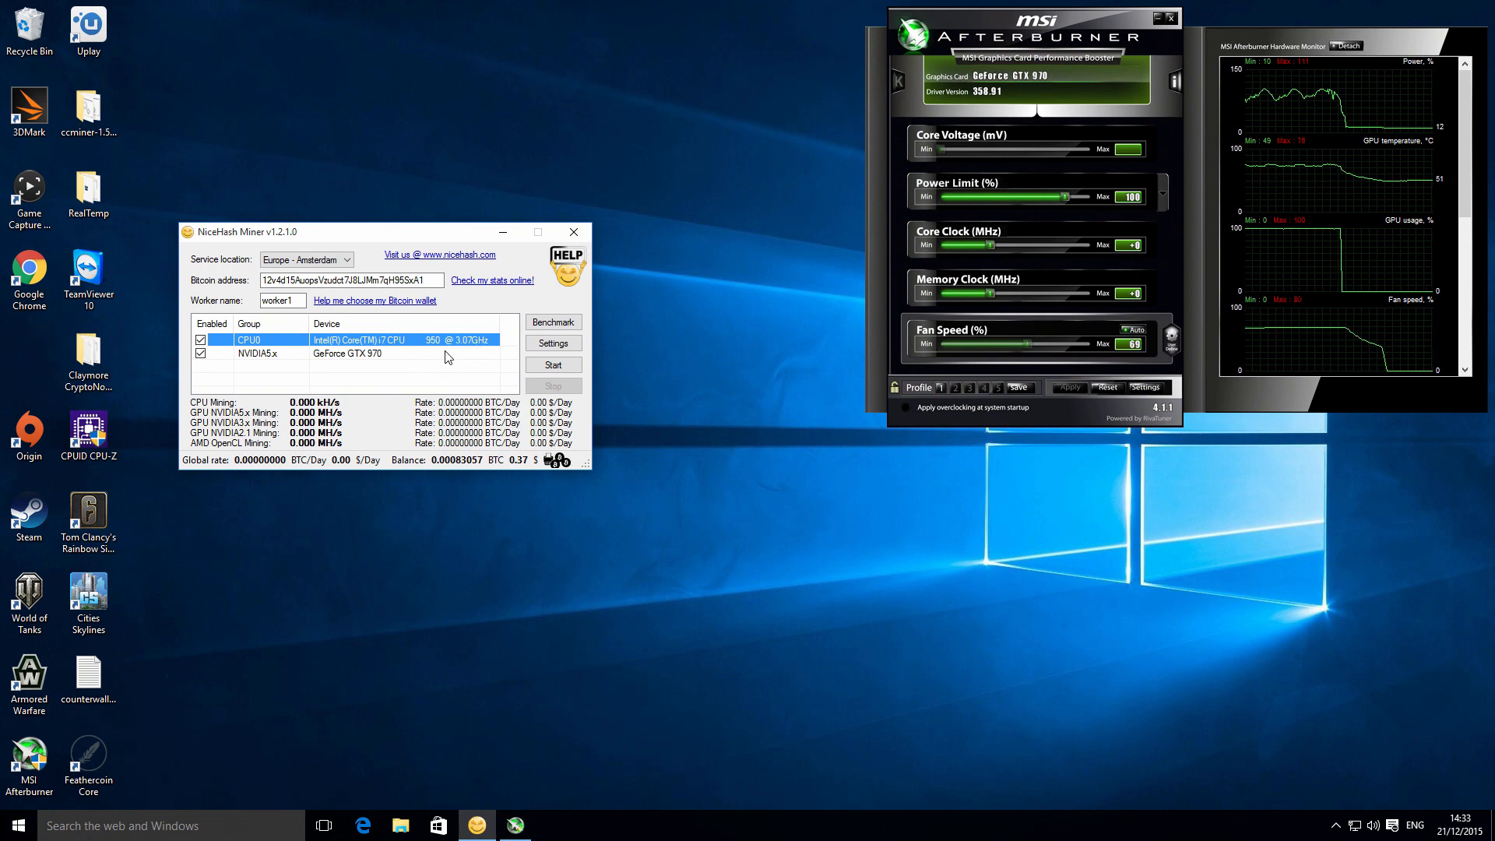
pyautogui.click(374, 352)
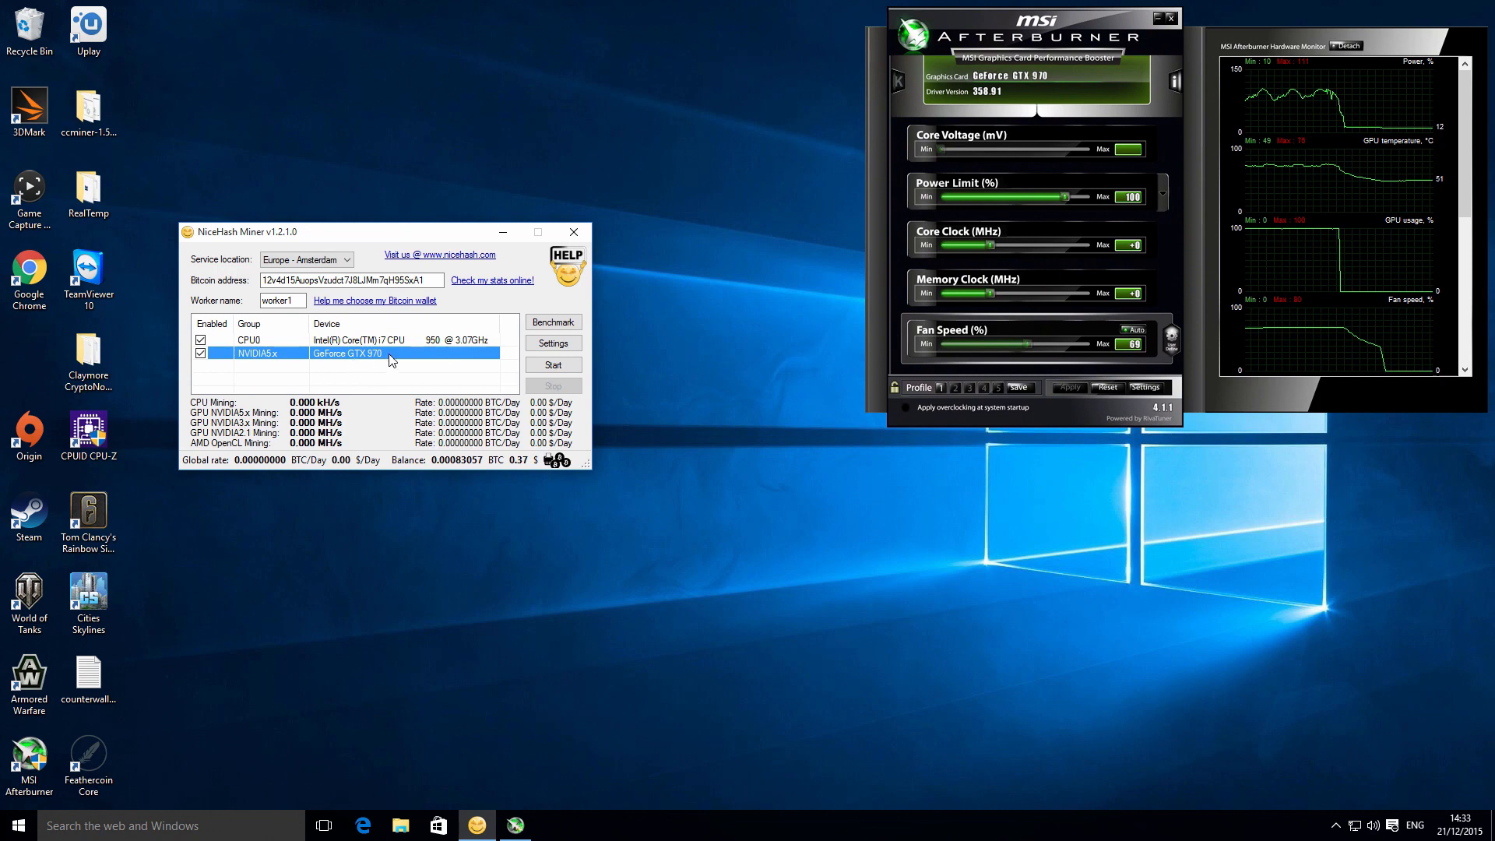
pyautogui.moveTo(405, 358)
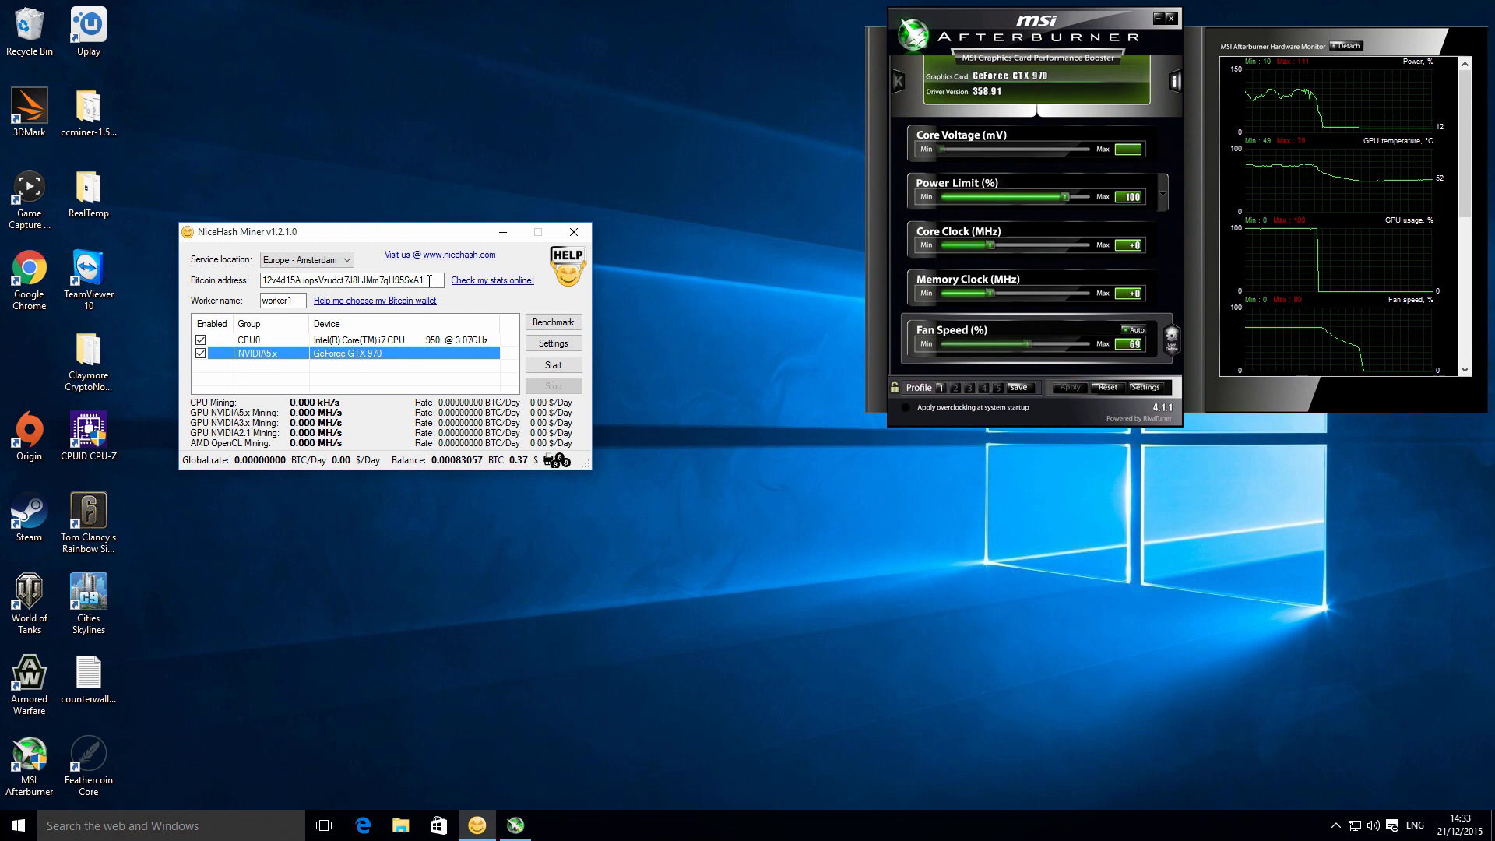
pyautogui.moveTo(314, 306)
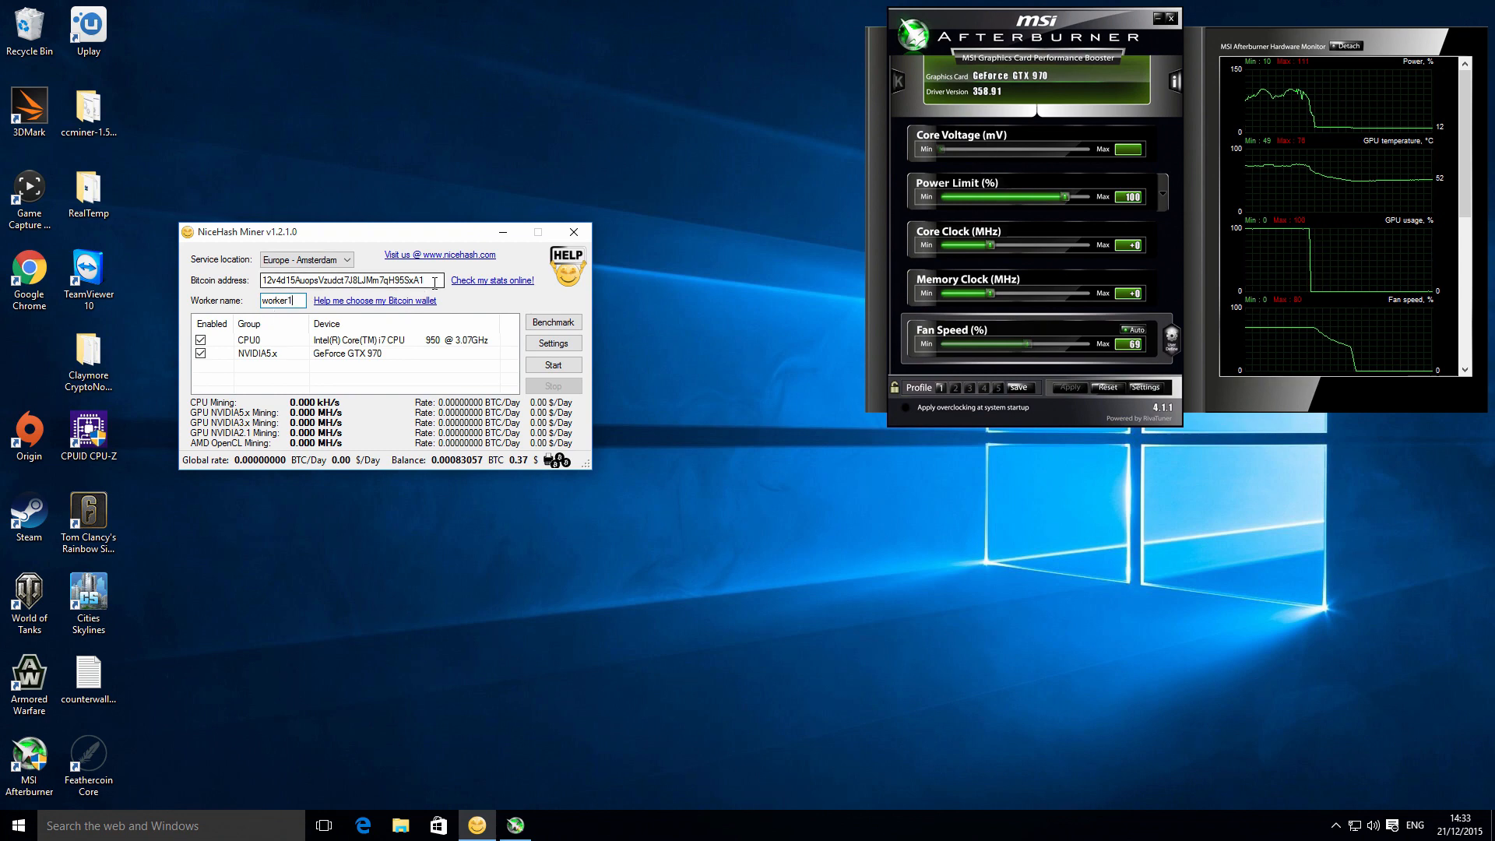
pyautogui.moveTo(361, 243)
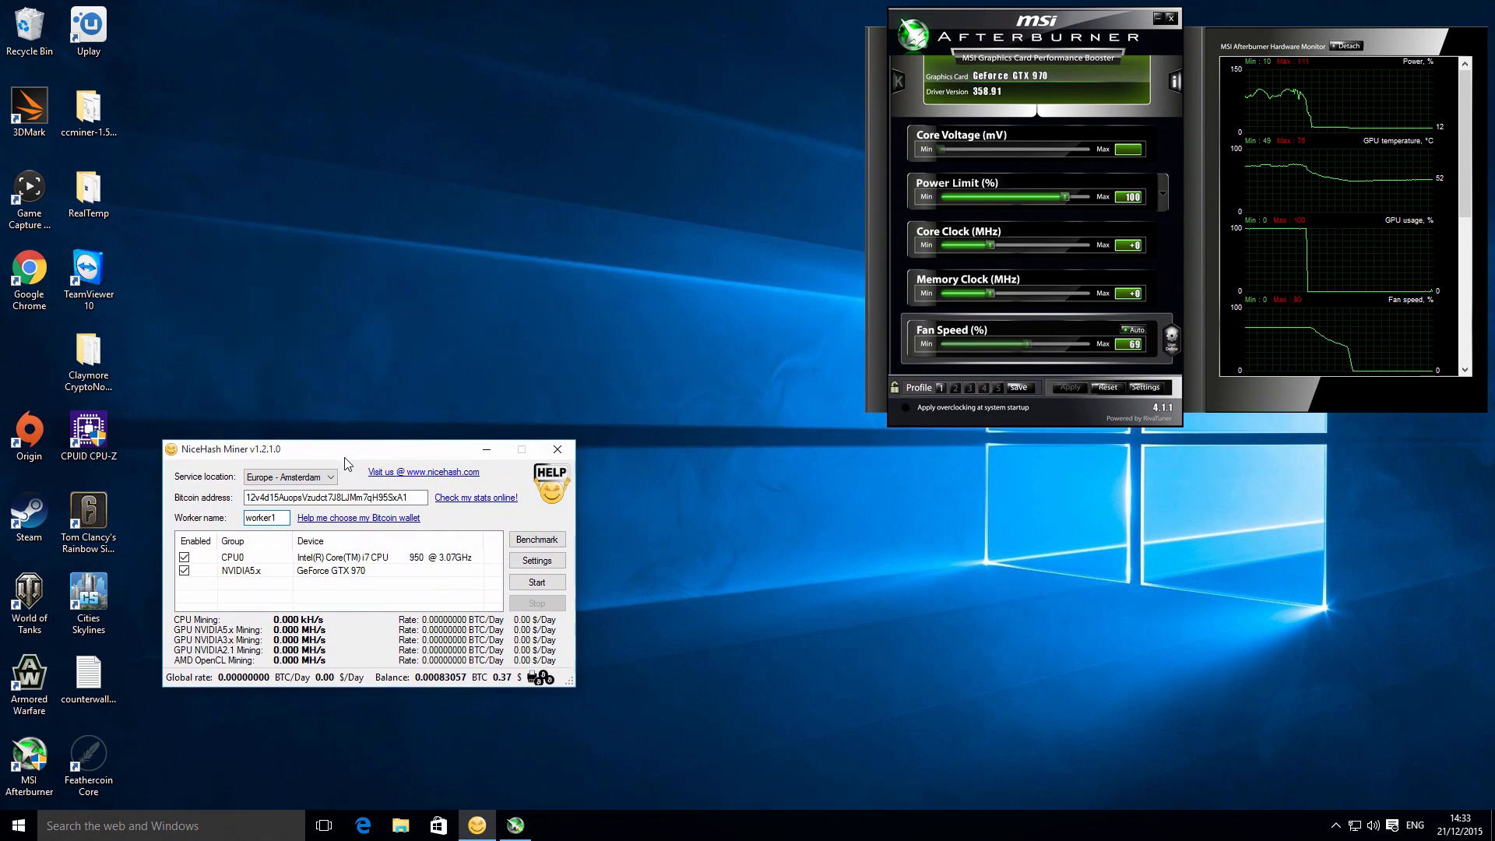
pyautogui.moveTo(352, 467)
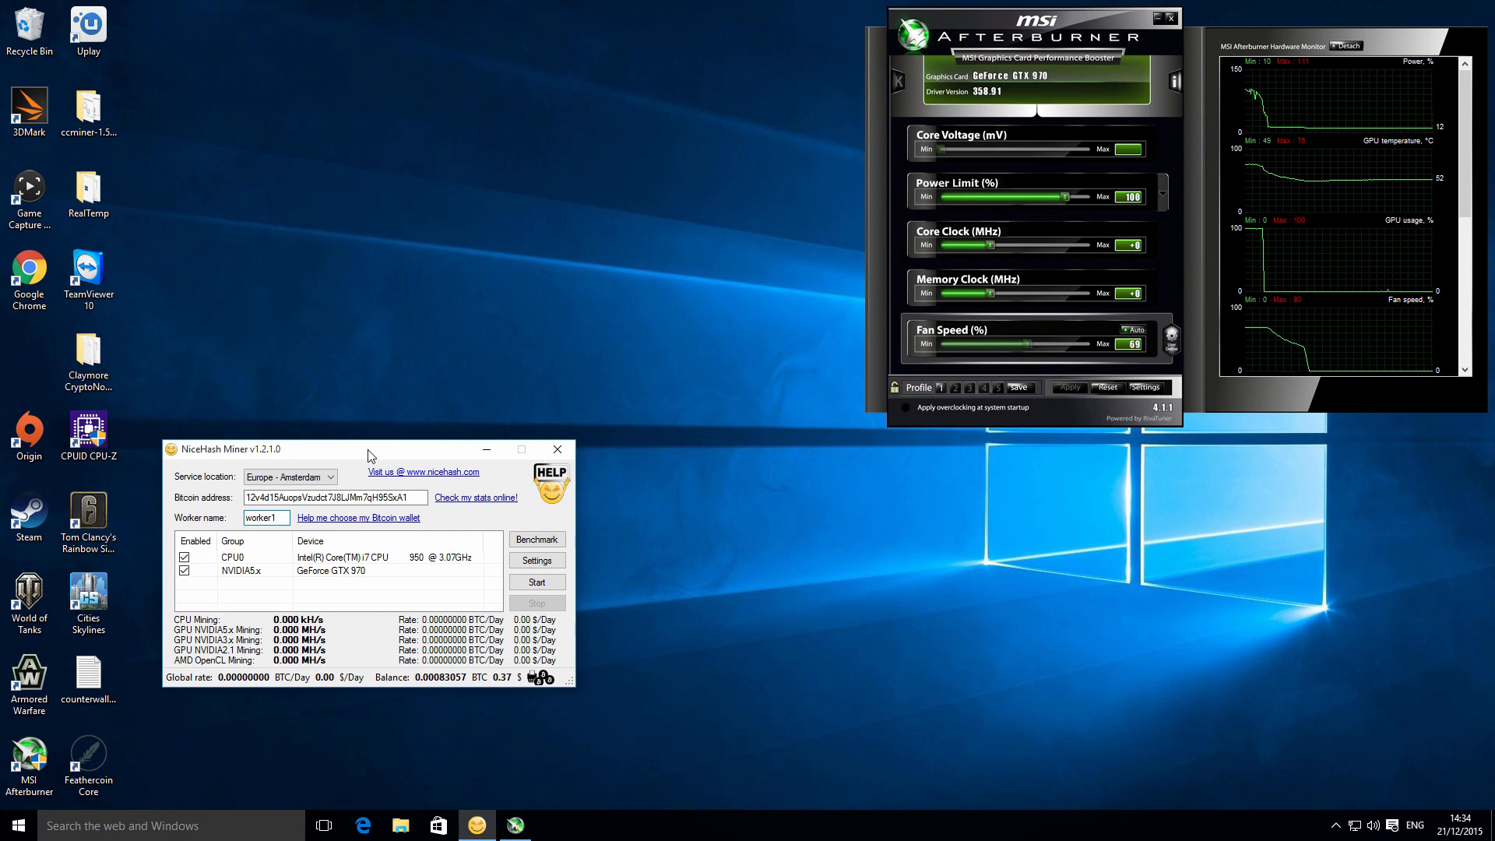
pyautogui.click(267, 519)
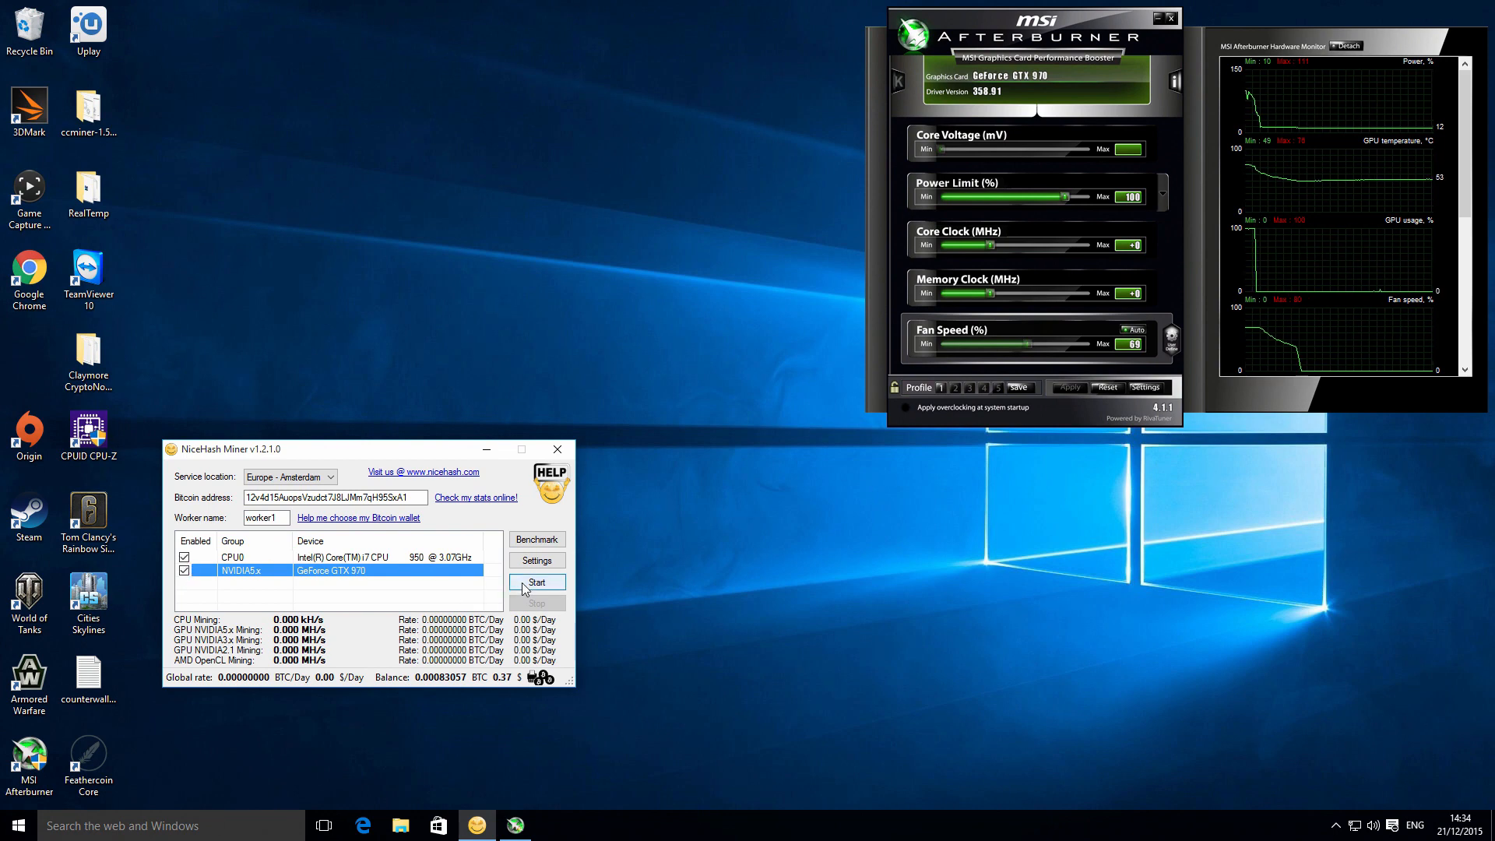
# Step: Start mining so the cpuminer and ccminer consoles begin submitting shares
pyautogui.click(536, 583)
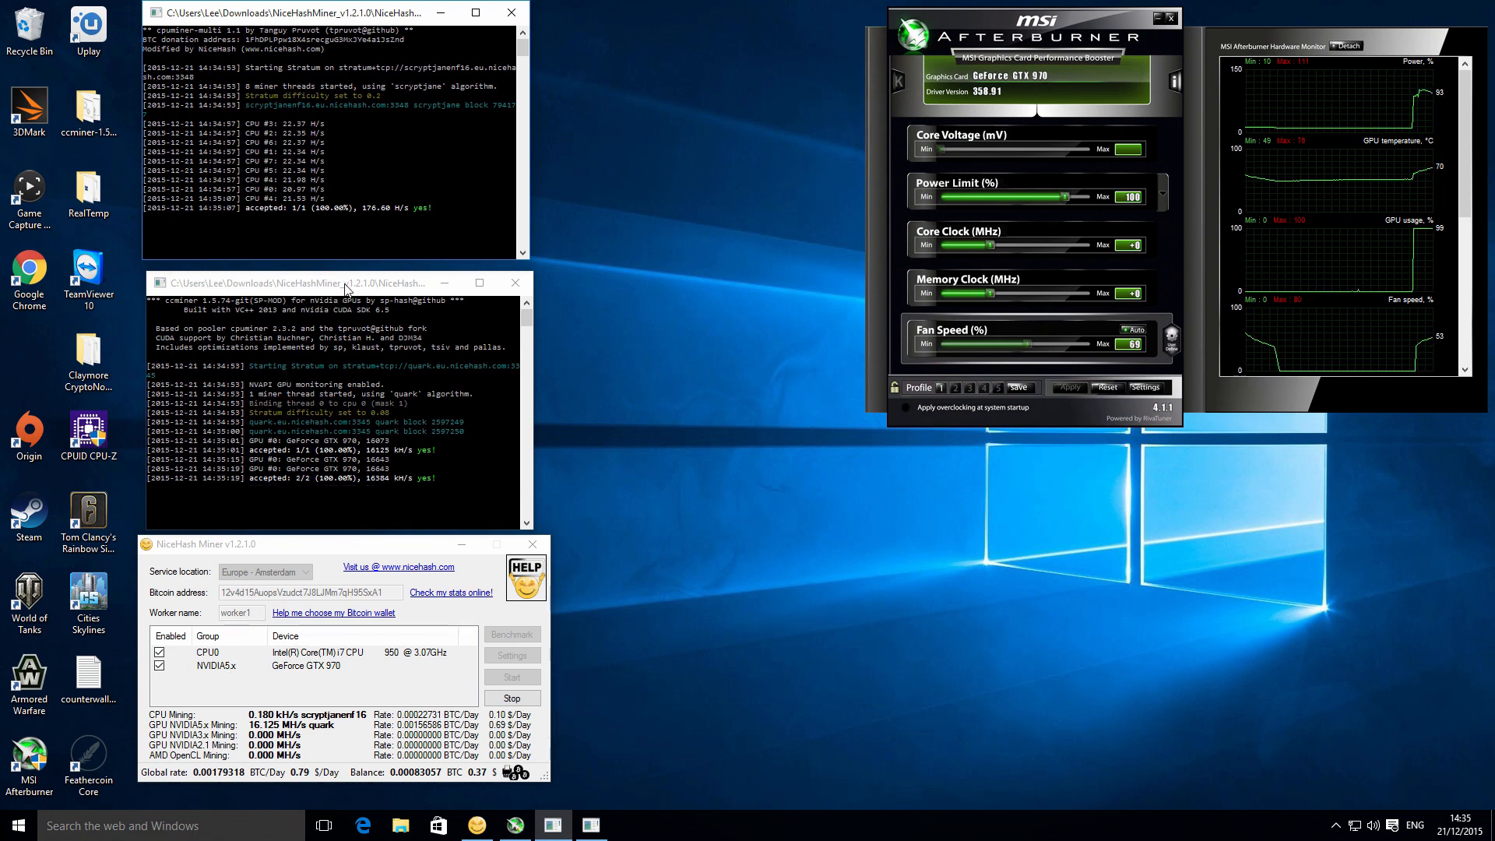
pyautogui.moveTo(347, 159)
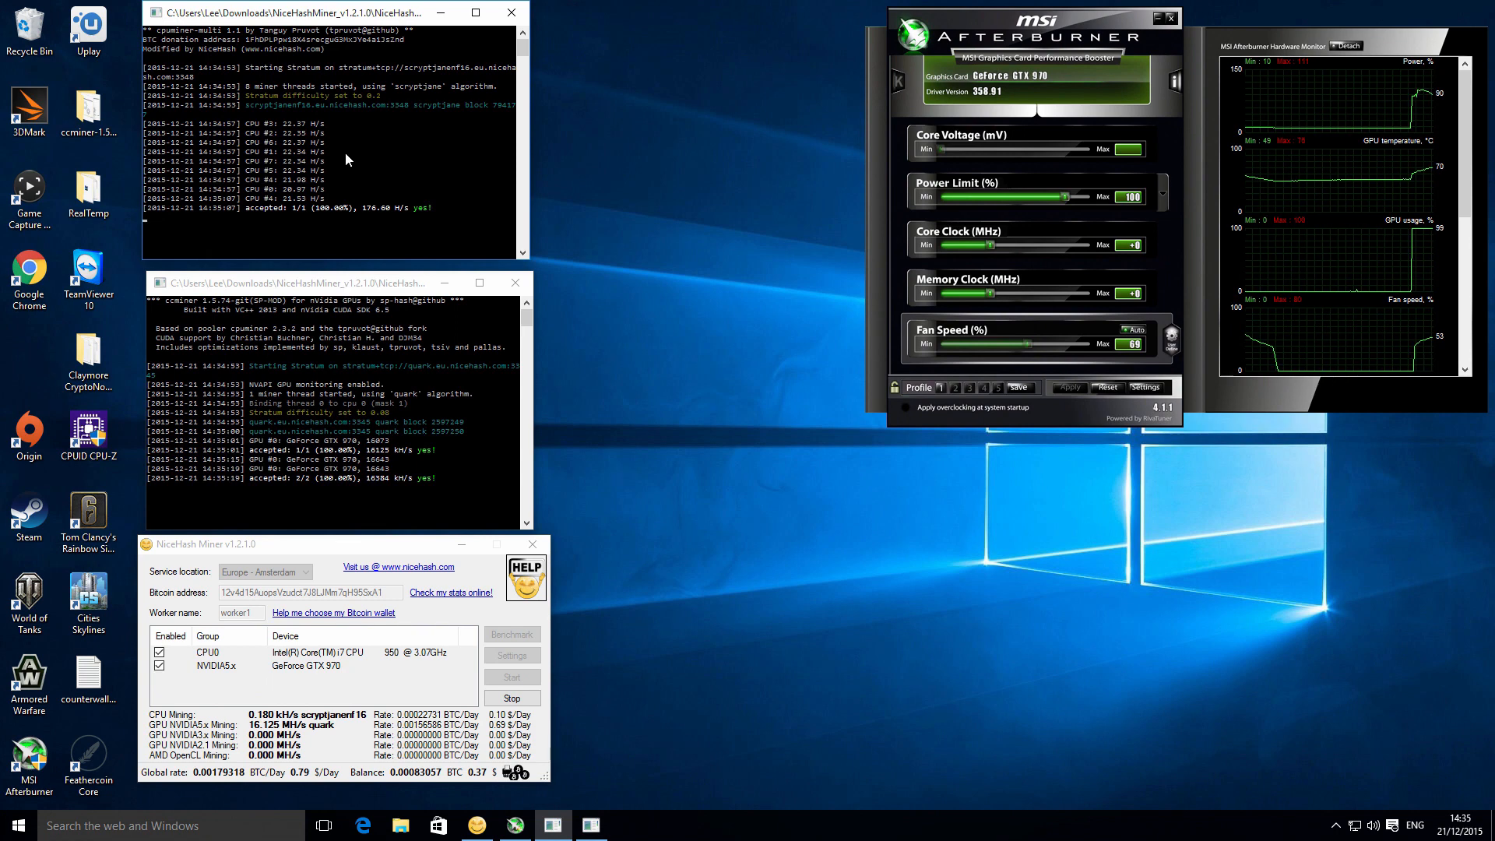
pyautogui.moveTo(352, 134)
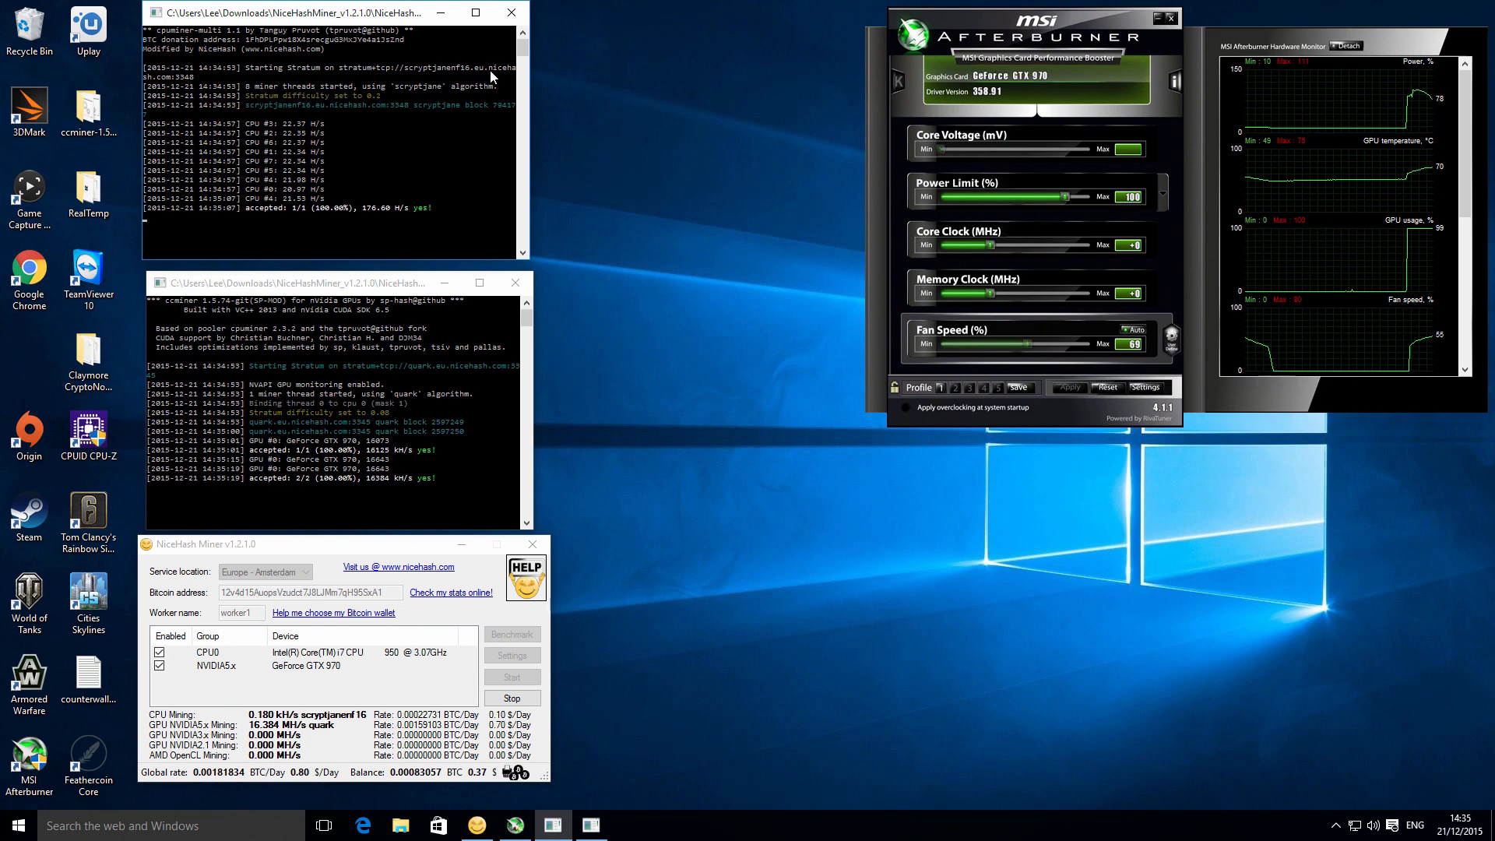
pyautogui.moveTo(371, 222)
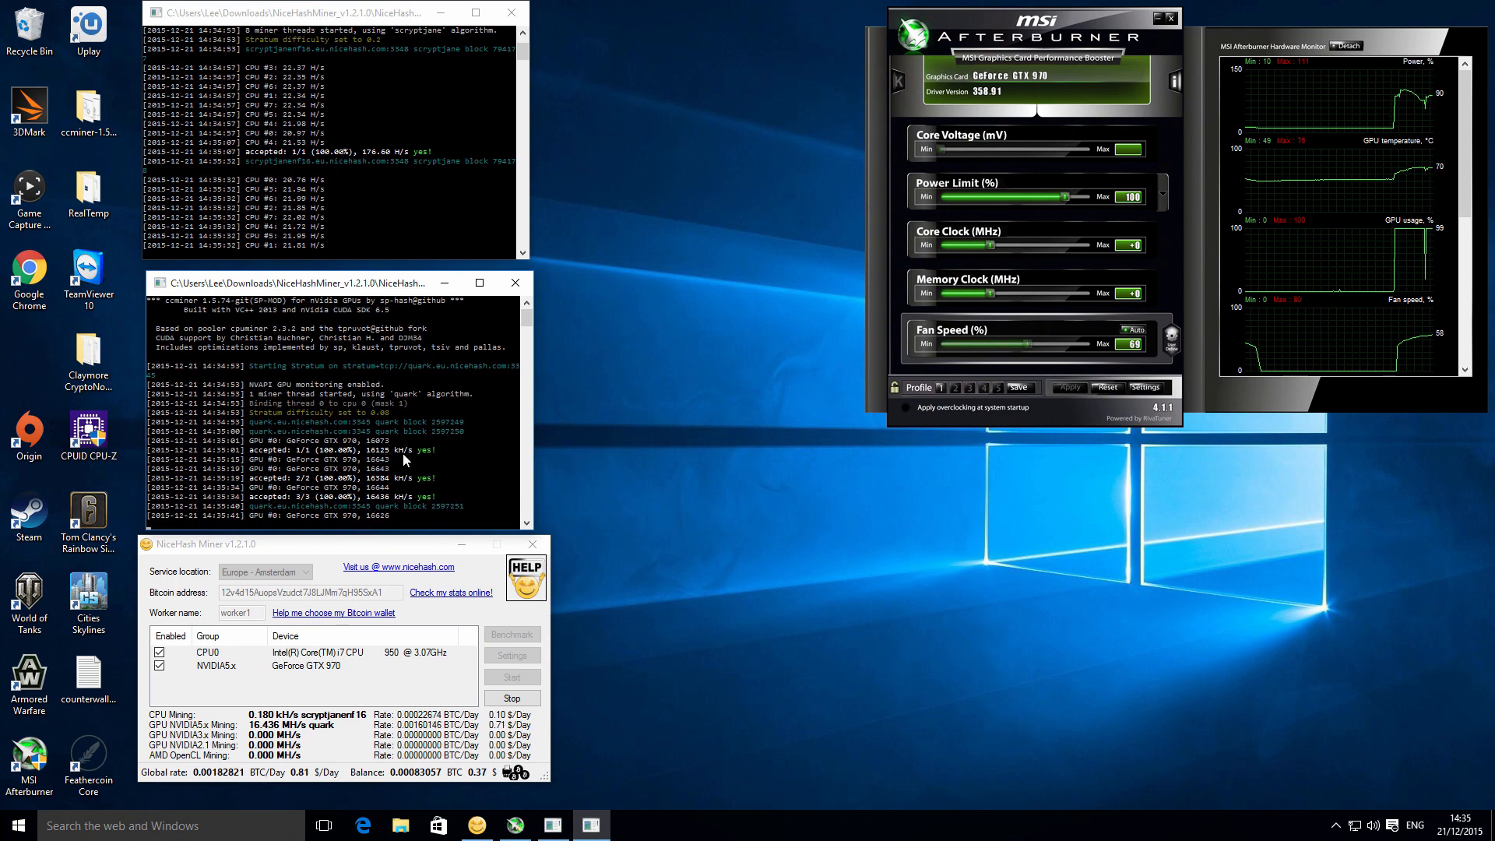
pyautogui.moveTo(436, 479)
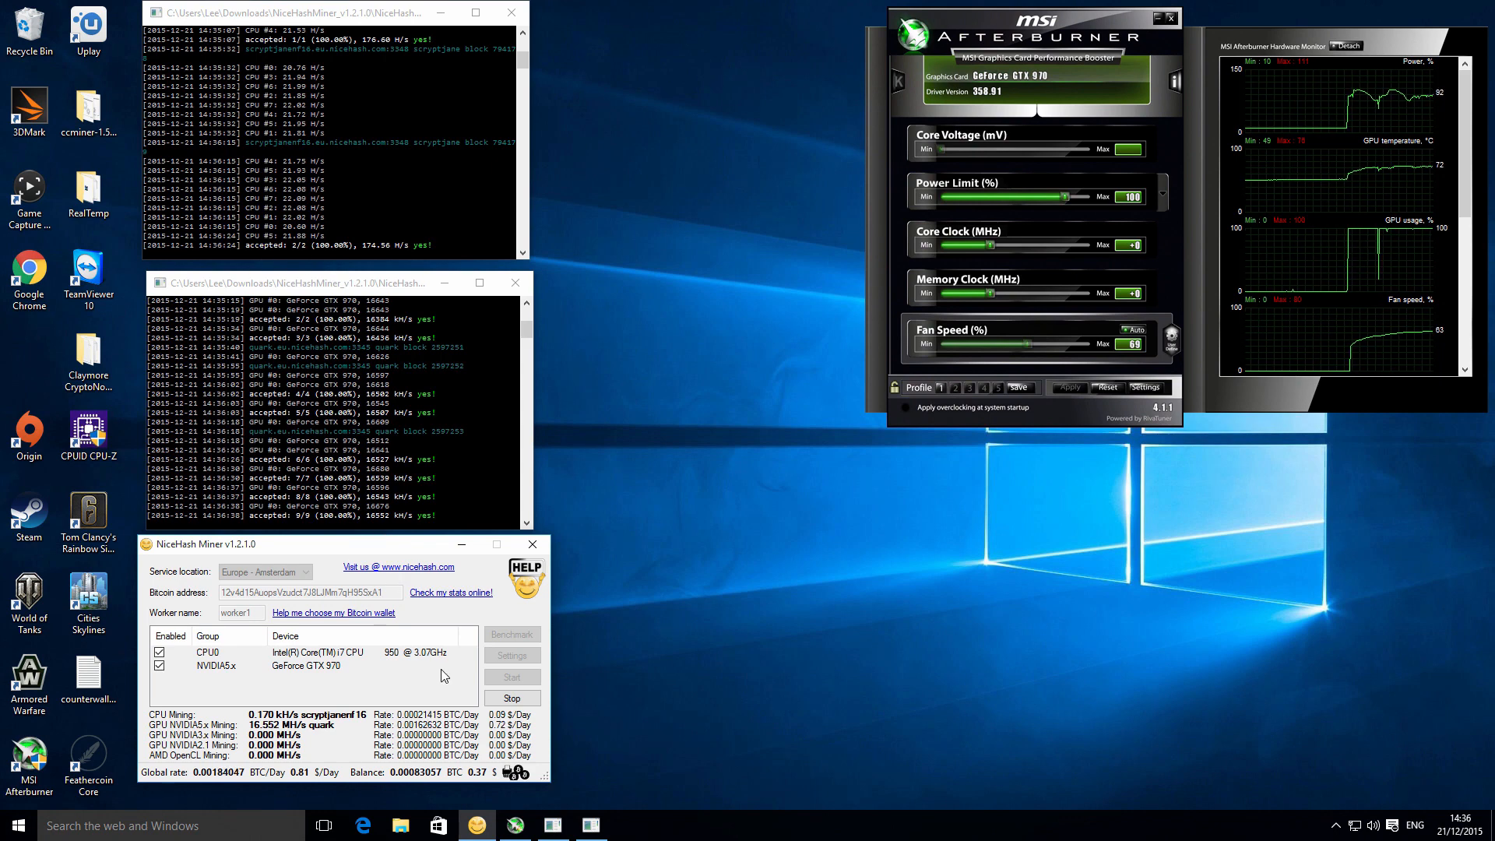
pyautogui.moveTo(455, 631)
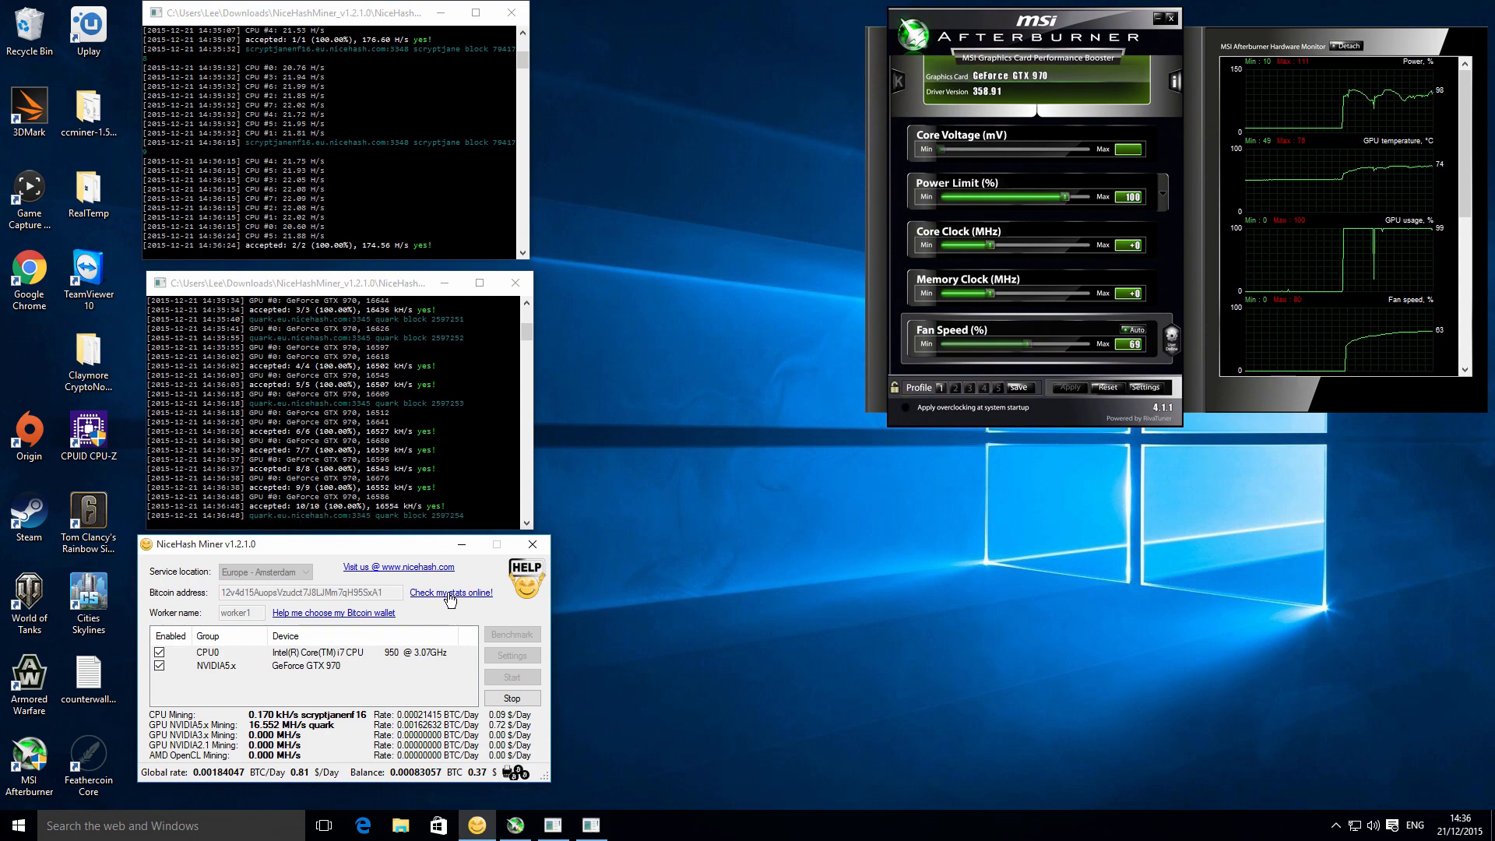
pyautogui.click(451, 592)
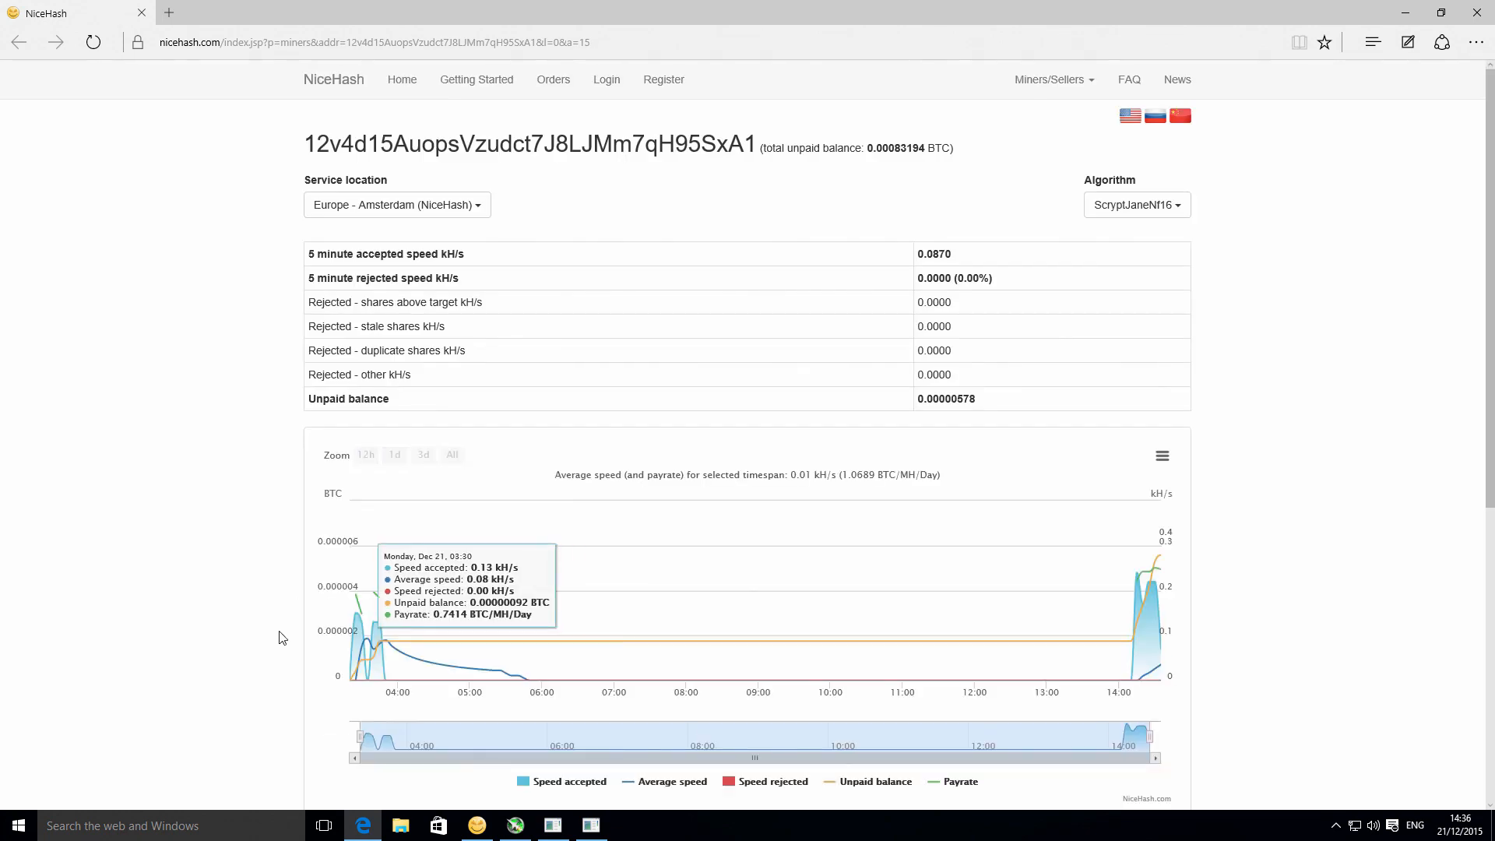
pyautogui.scroll(-3)
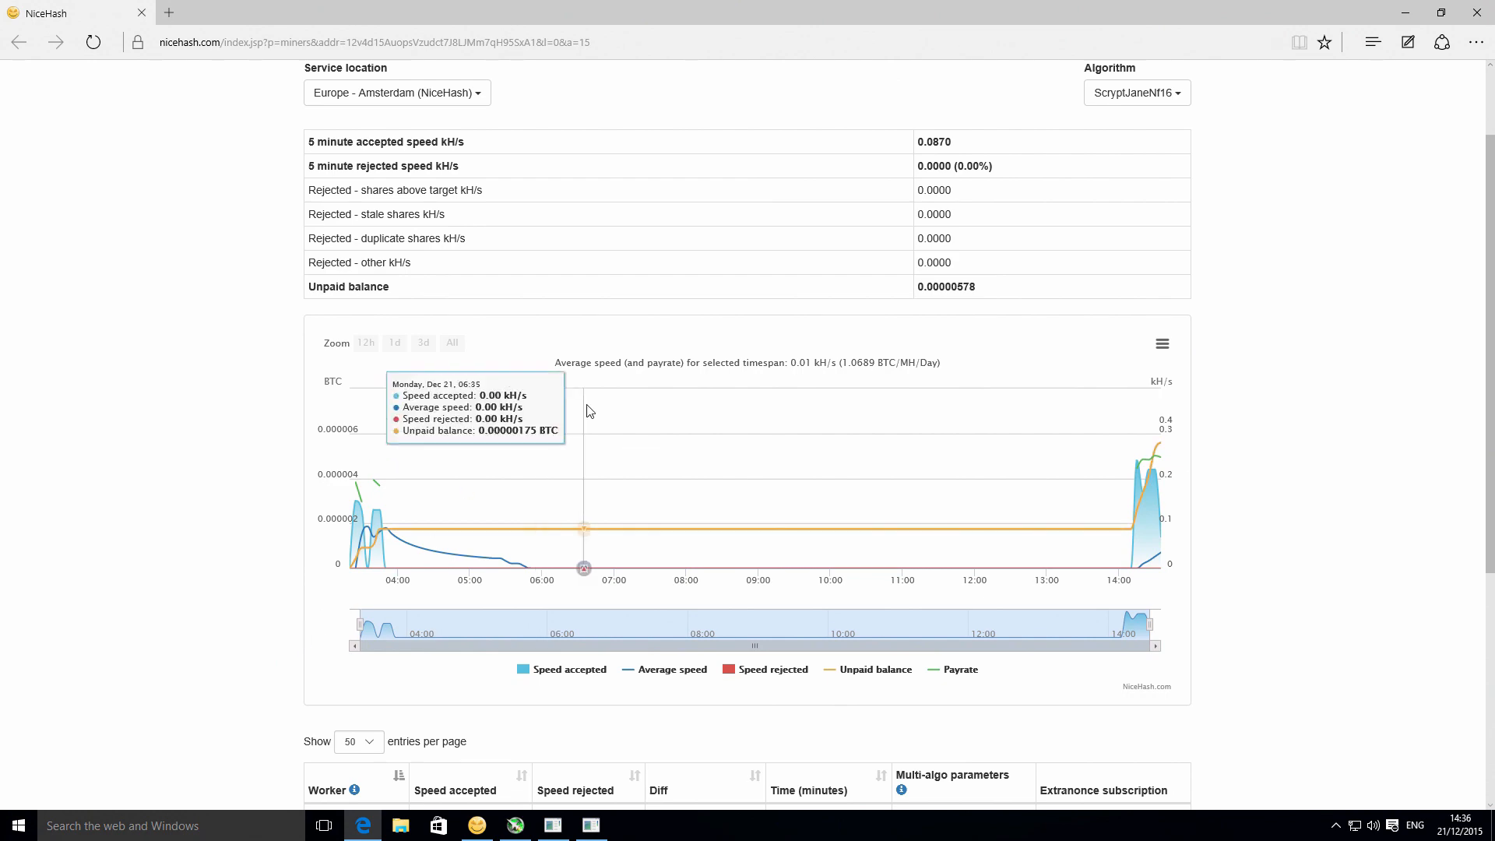
pyautogui.scroll(3)
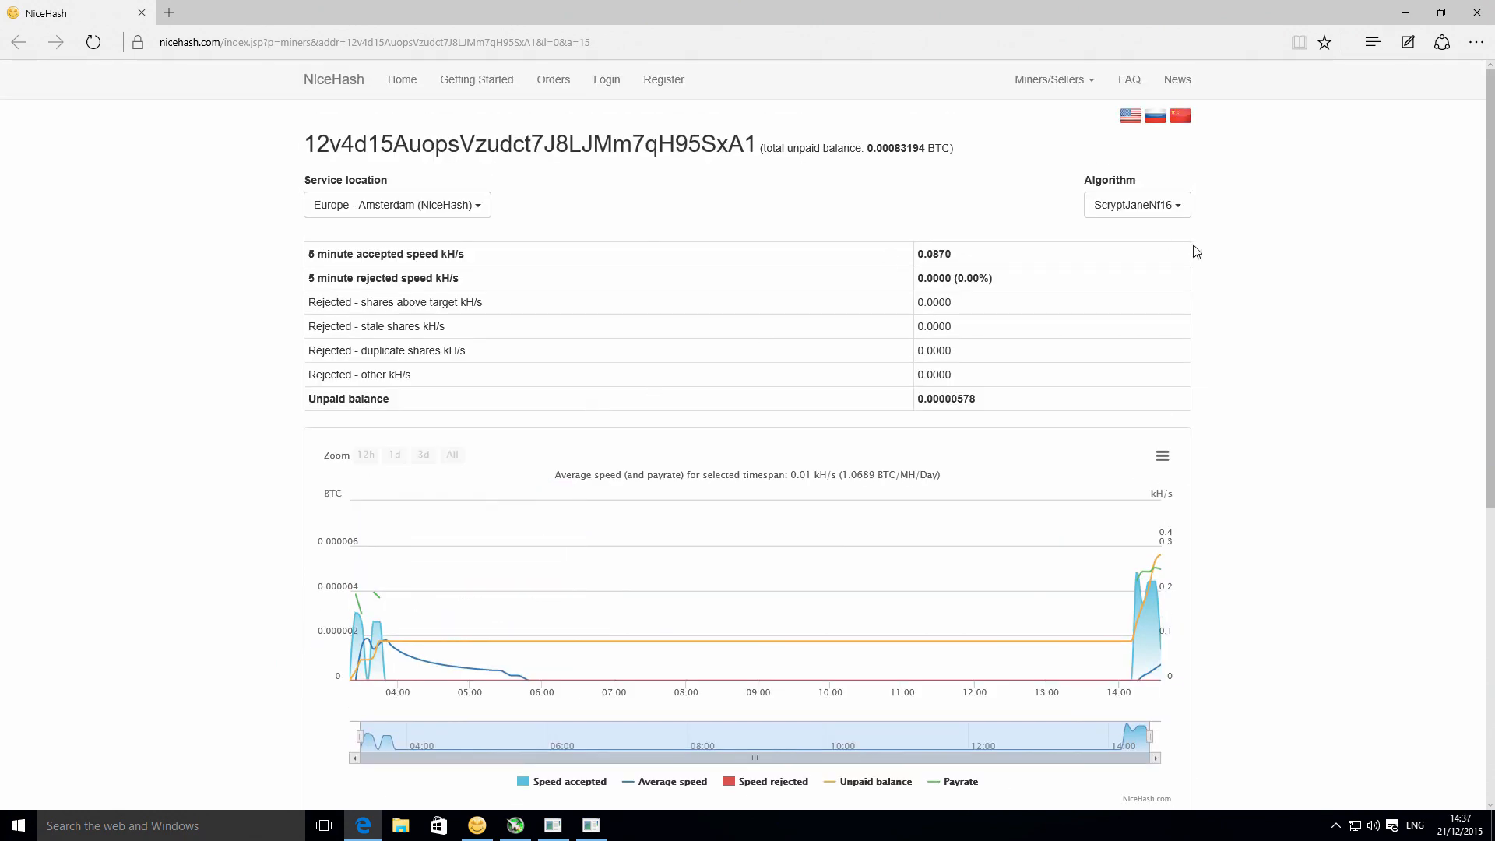
pyautogui.scroll(-3)
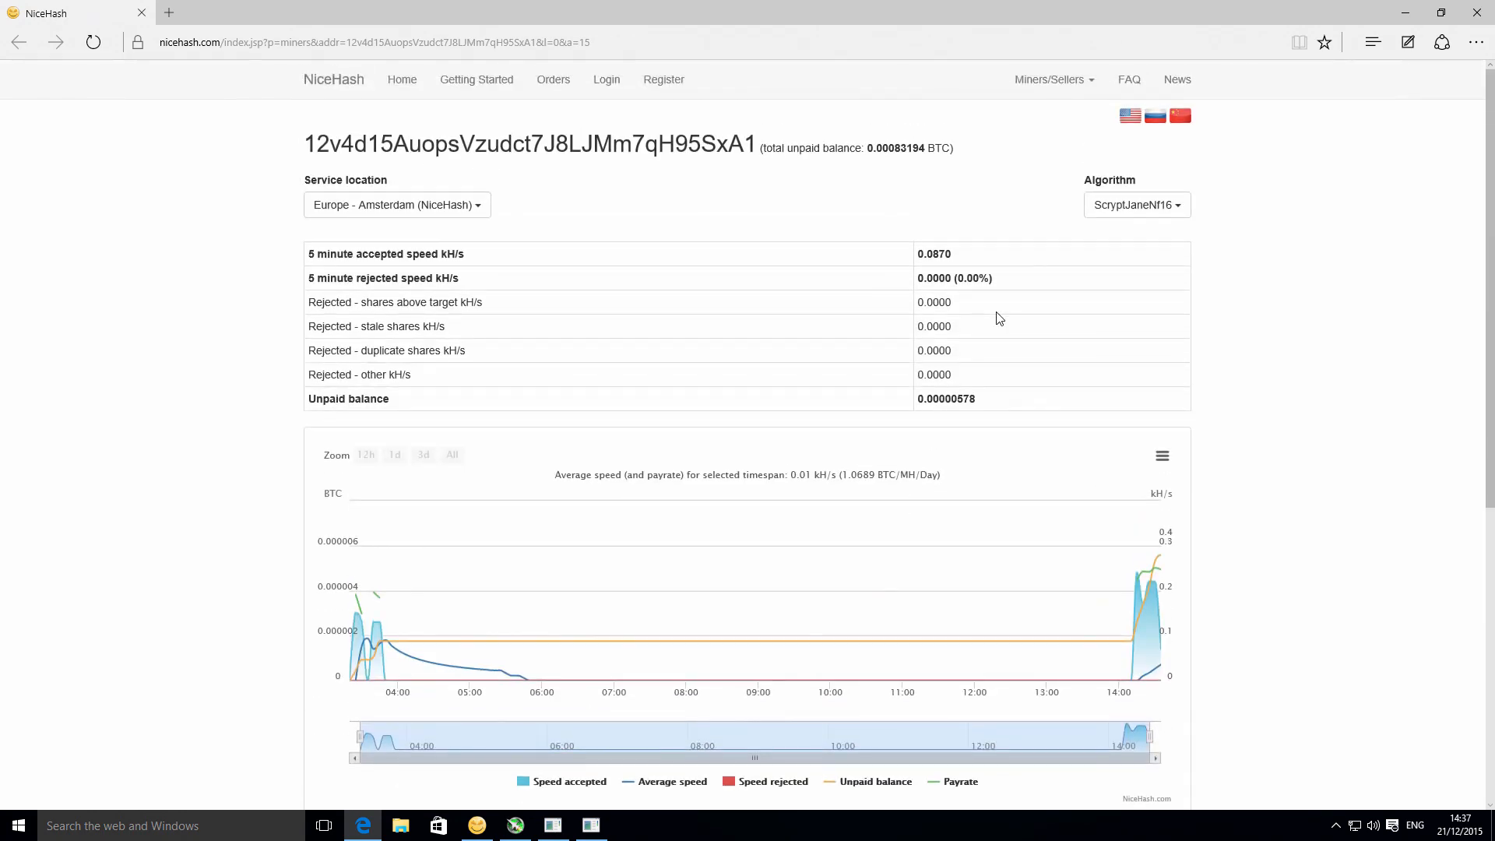
pyautogui.moveTo(1053, 231)
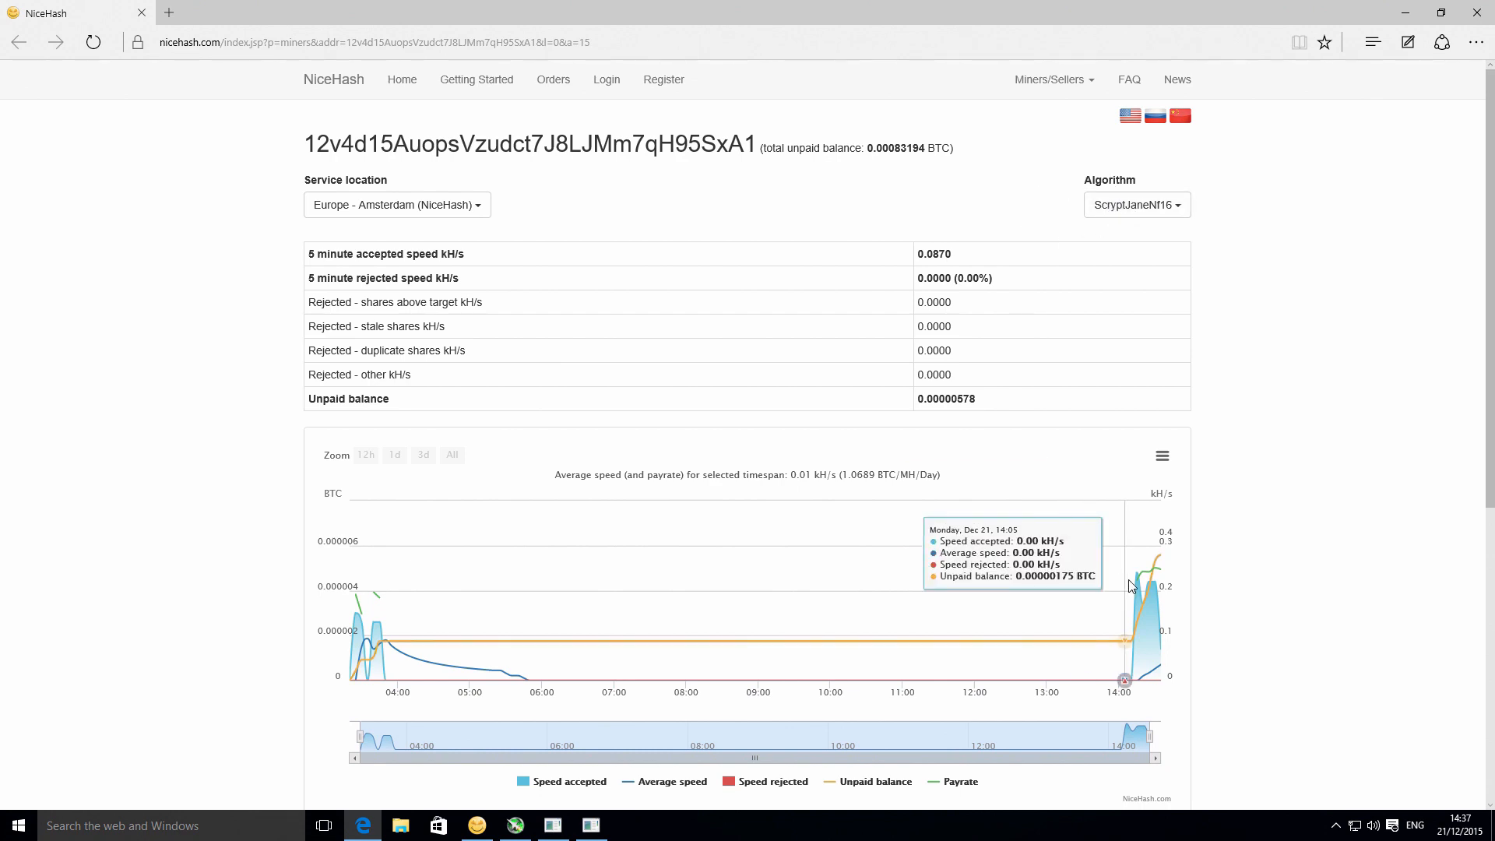
pyautogui.moveTo(1141, 587)
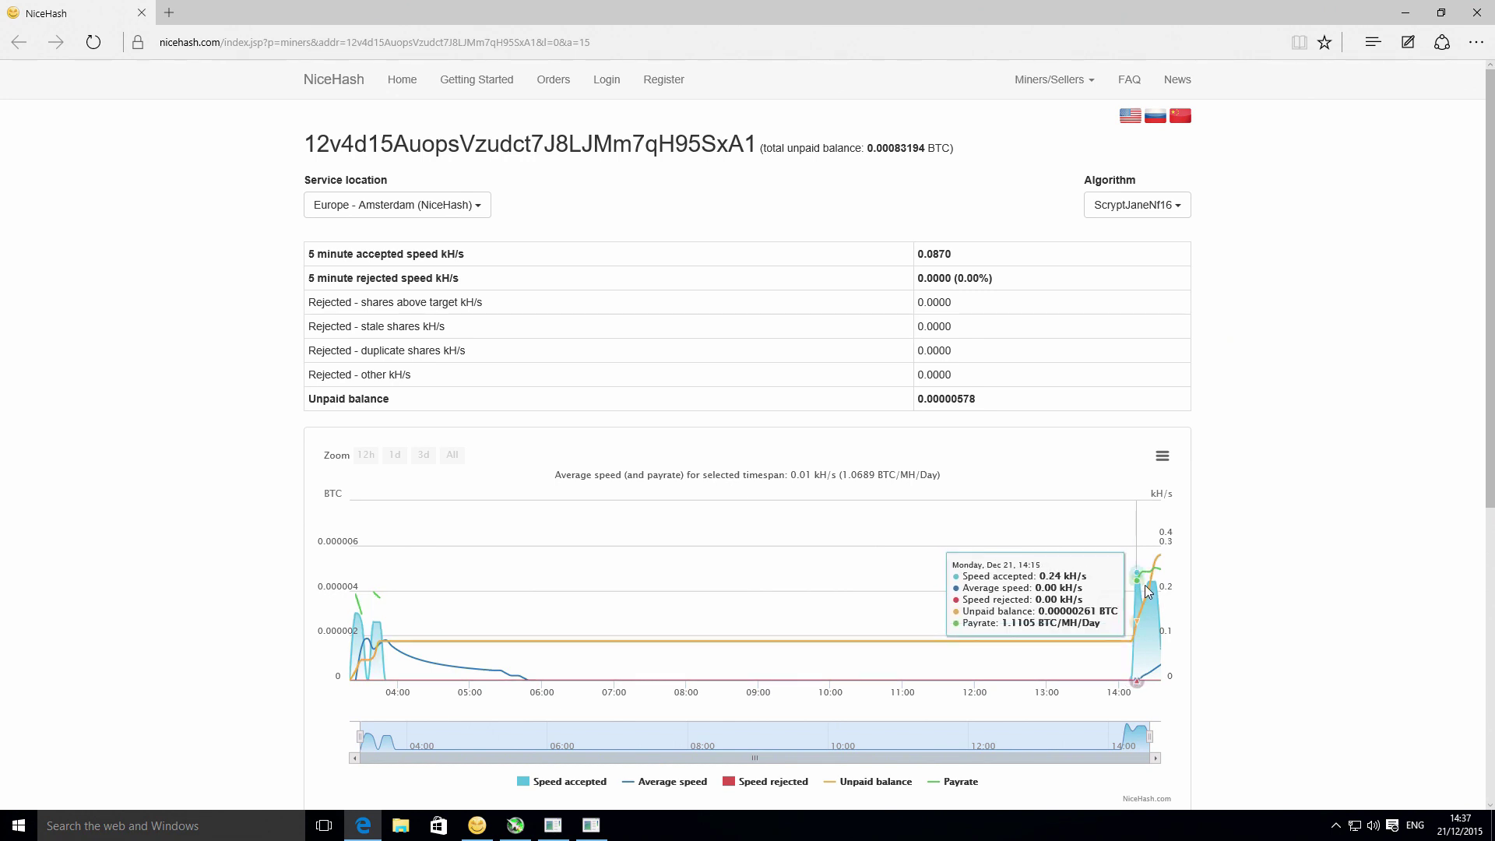
pyautogui.moveTo(1159, 579)
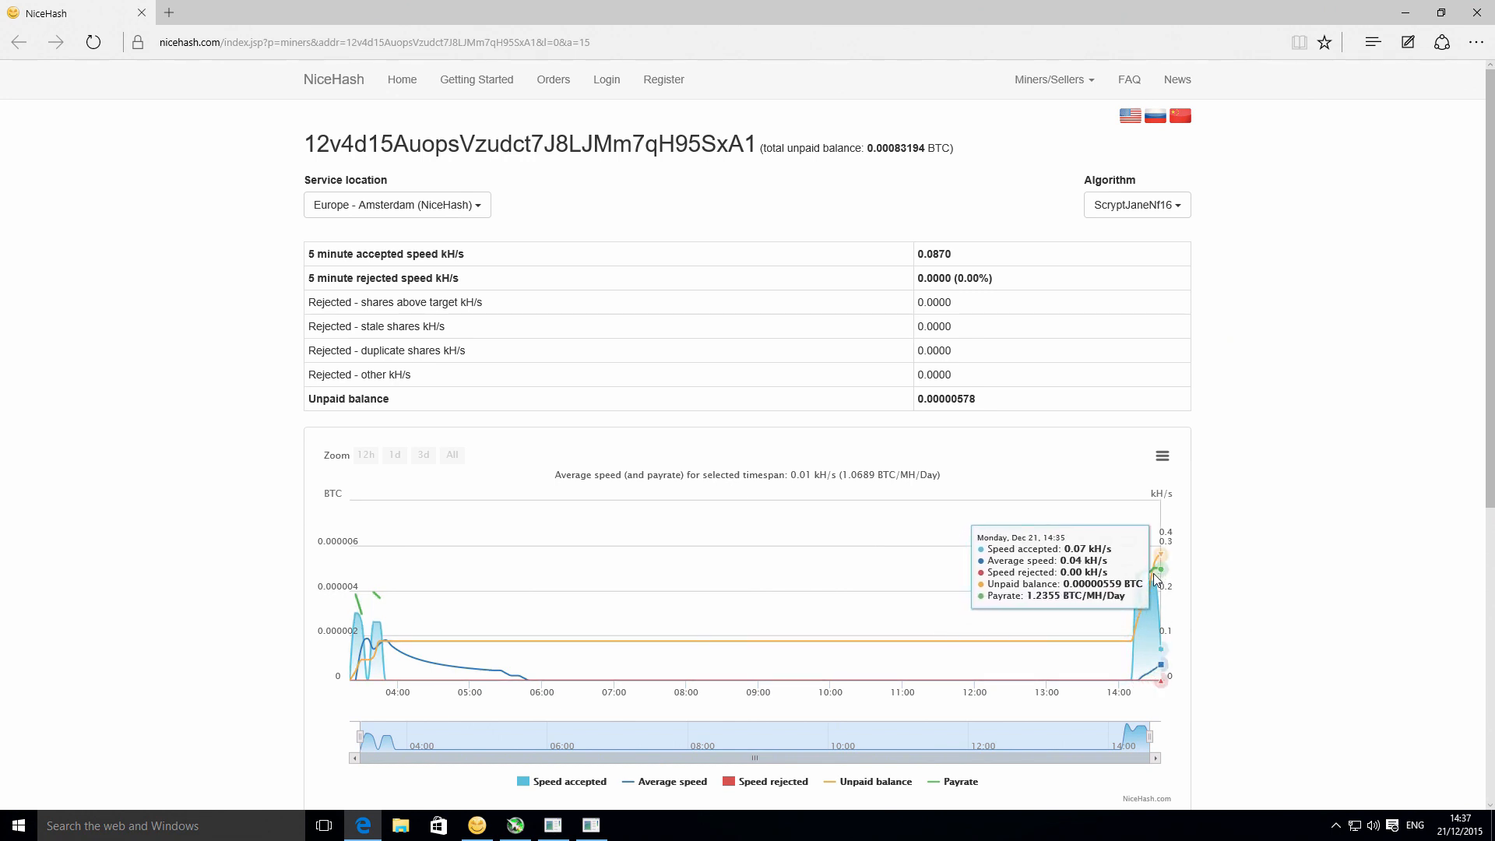
pyautogui.moveTo(1120, 651)
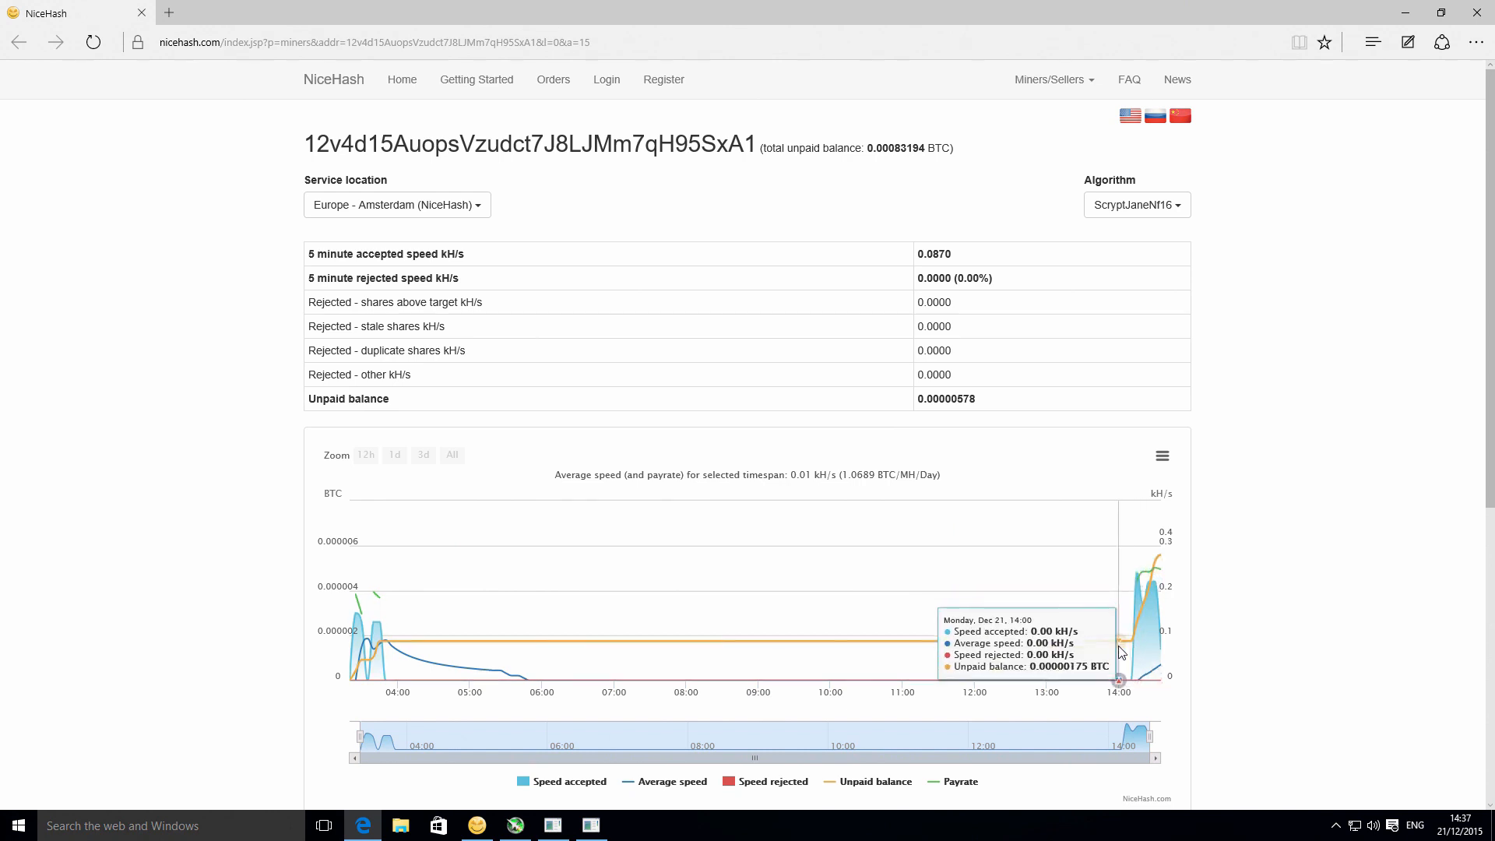
pyautogui.moveTo(1184, 552)
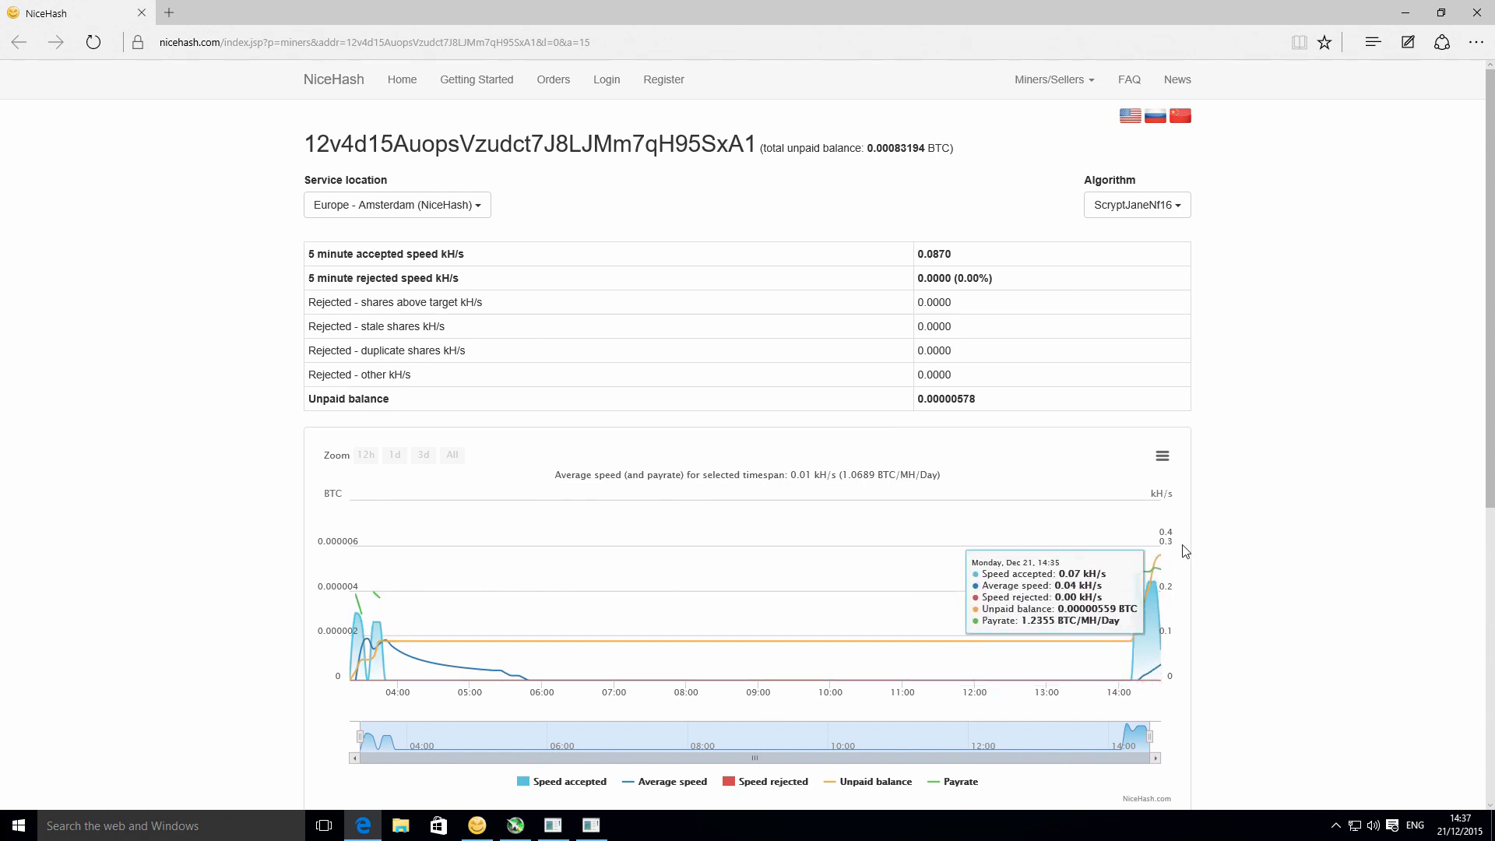
pyautogui.moveTo(1179, 210)
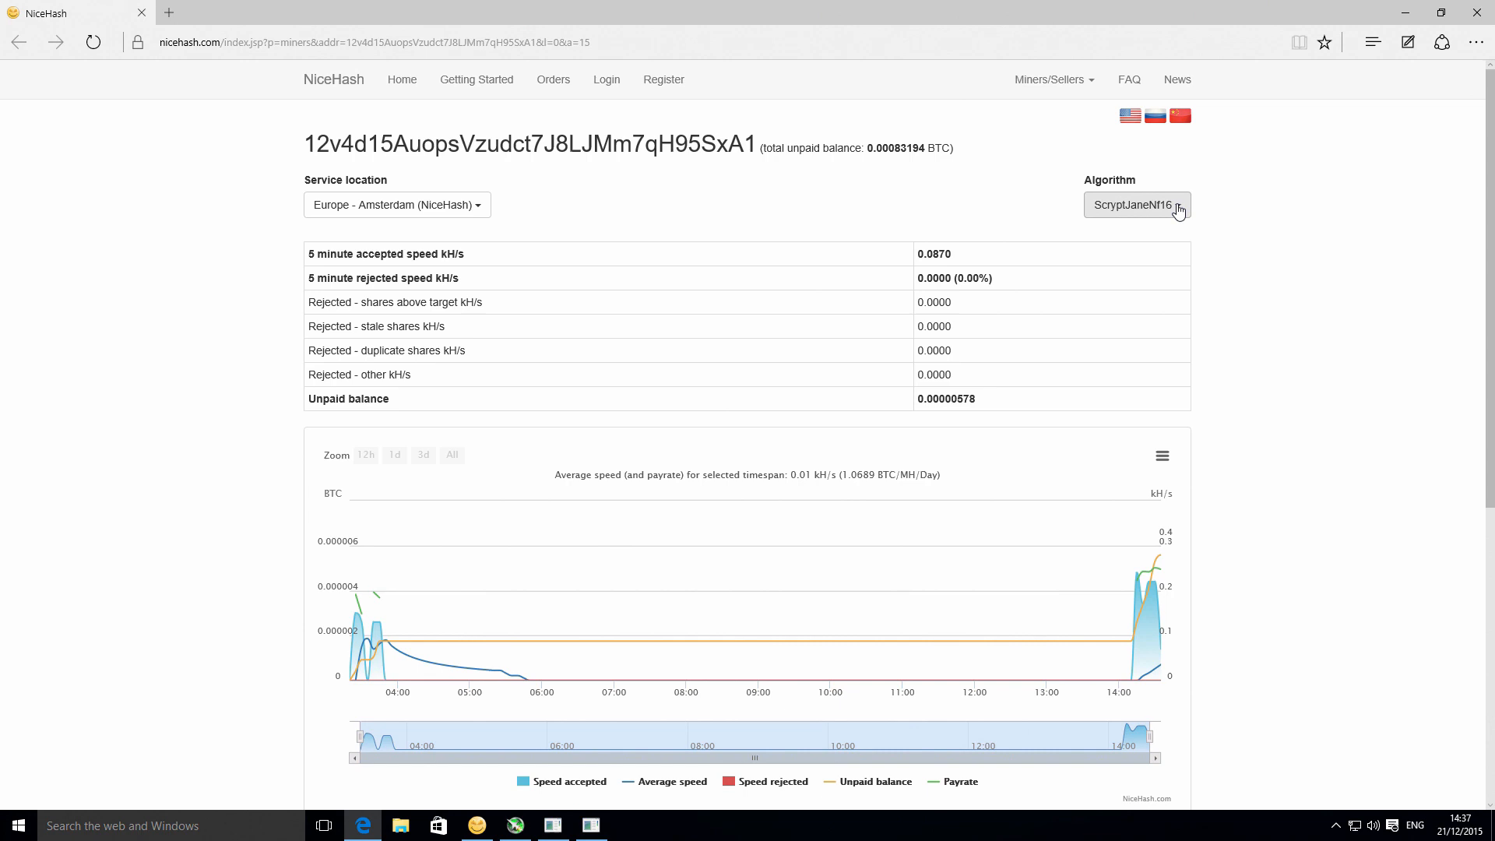
# Step: Choose Quark in the Algorithm dropdown and review its speeds, balance and chart
pyautogui.click(1137, 206)
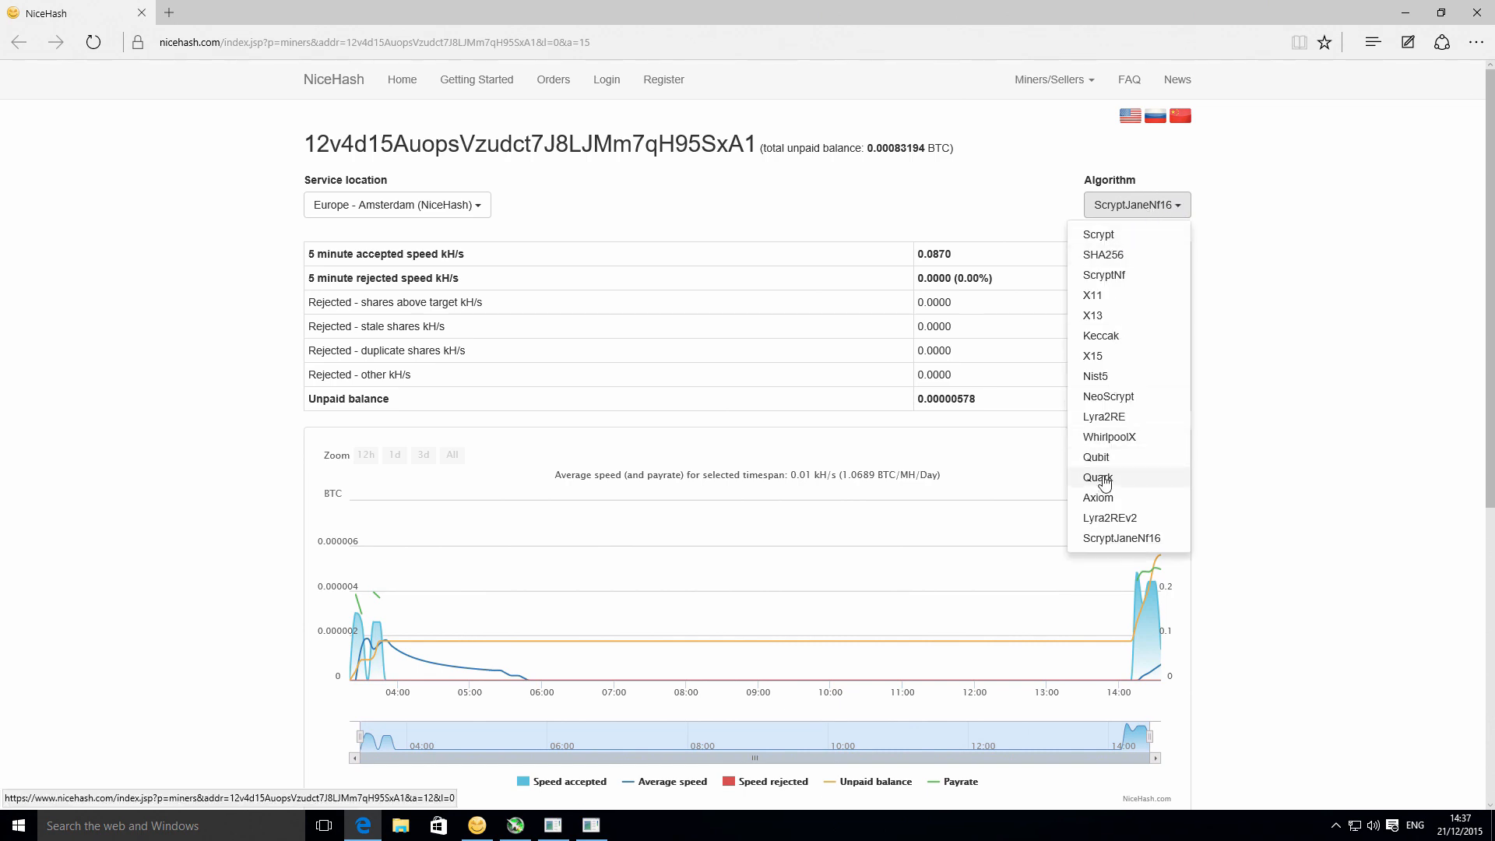
pyautogui.click(1097, 478)
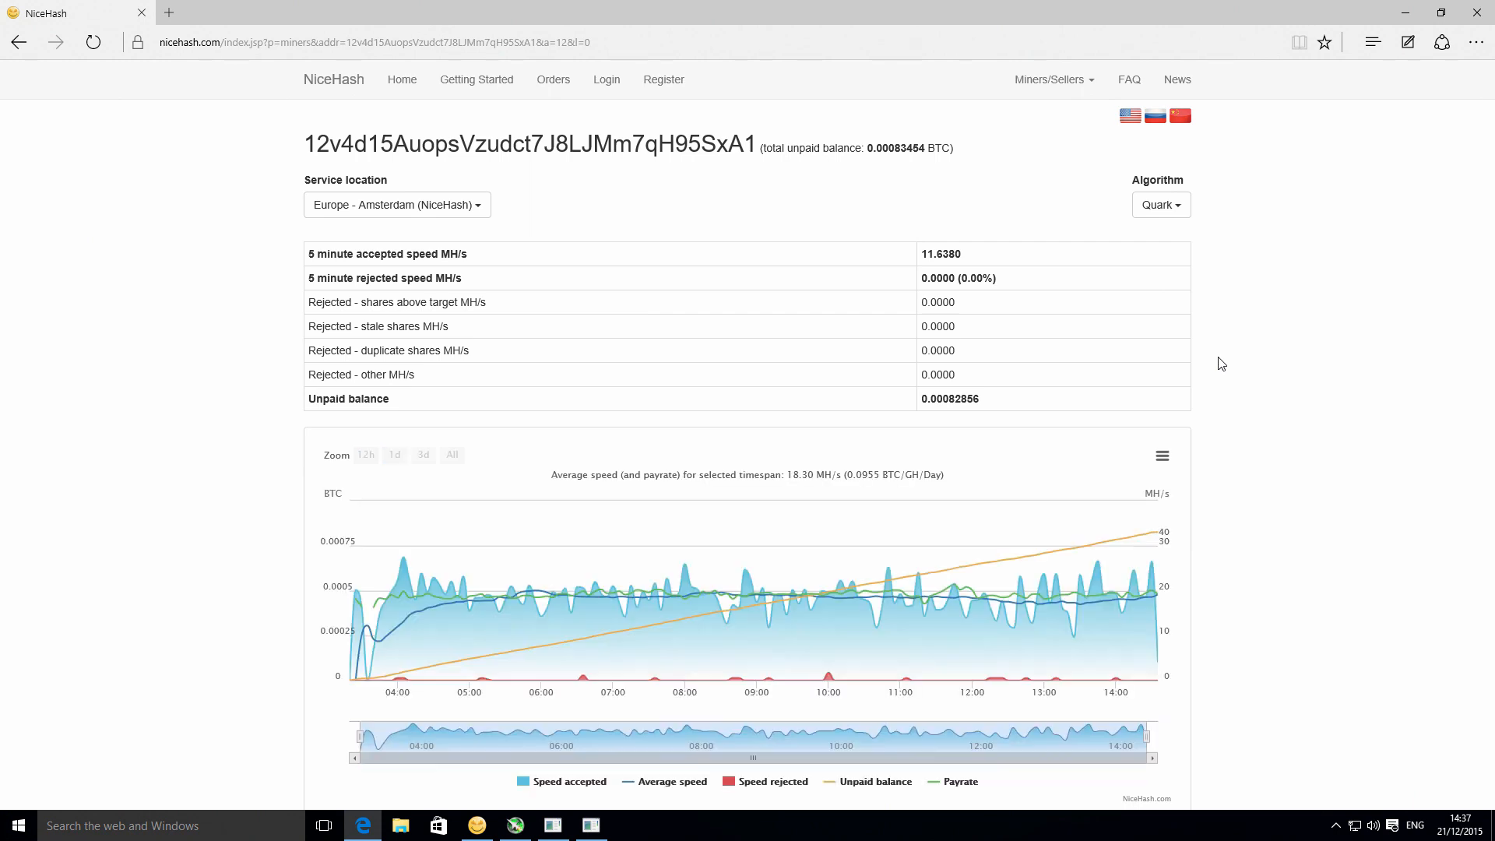
pyautogui.scroll(-3)
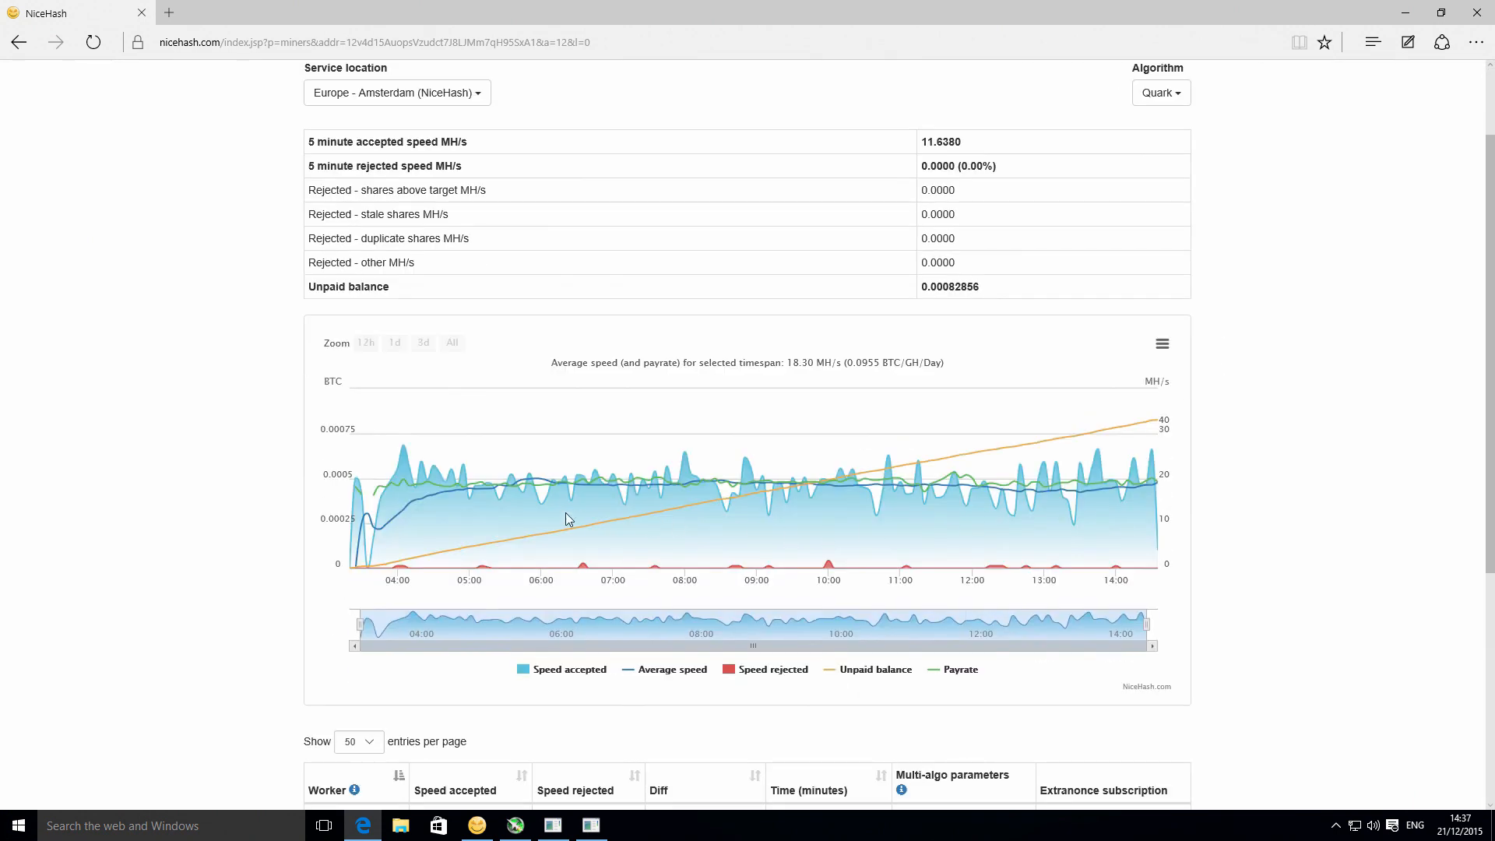
pyautogui.moveTo(899, 487)
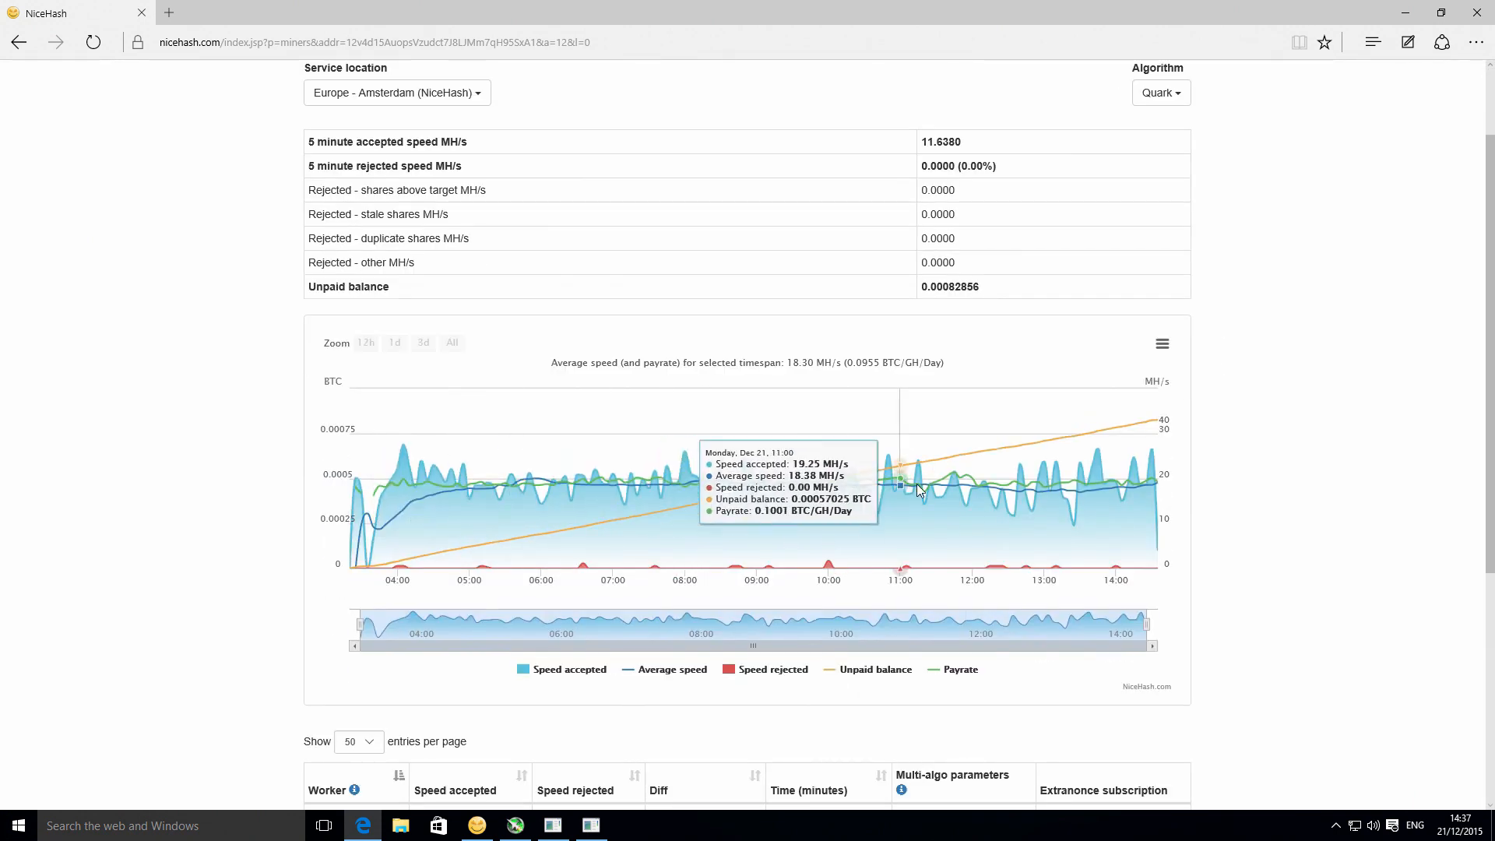
pyautogui.moveTo(765, 685)
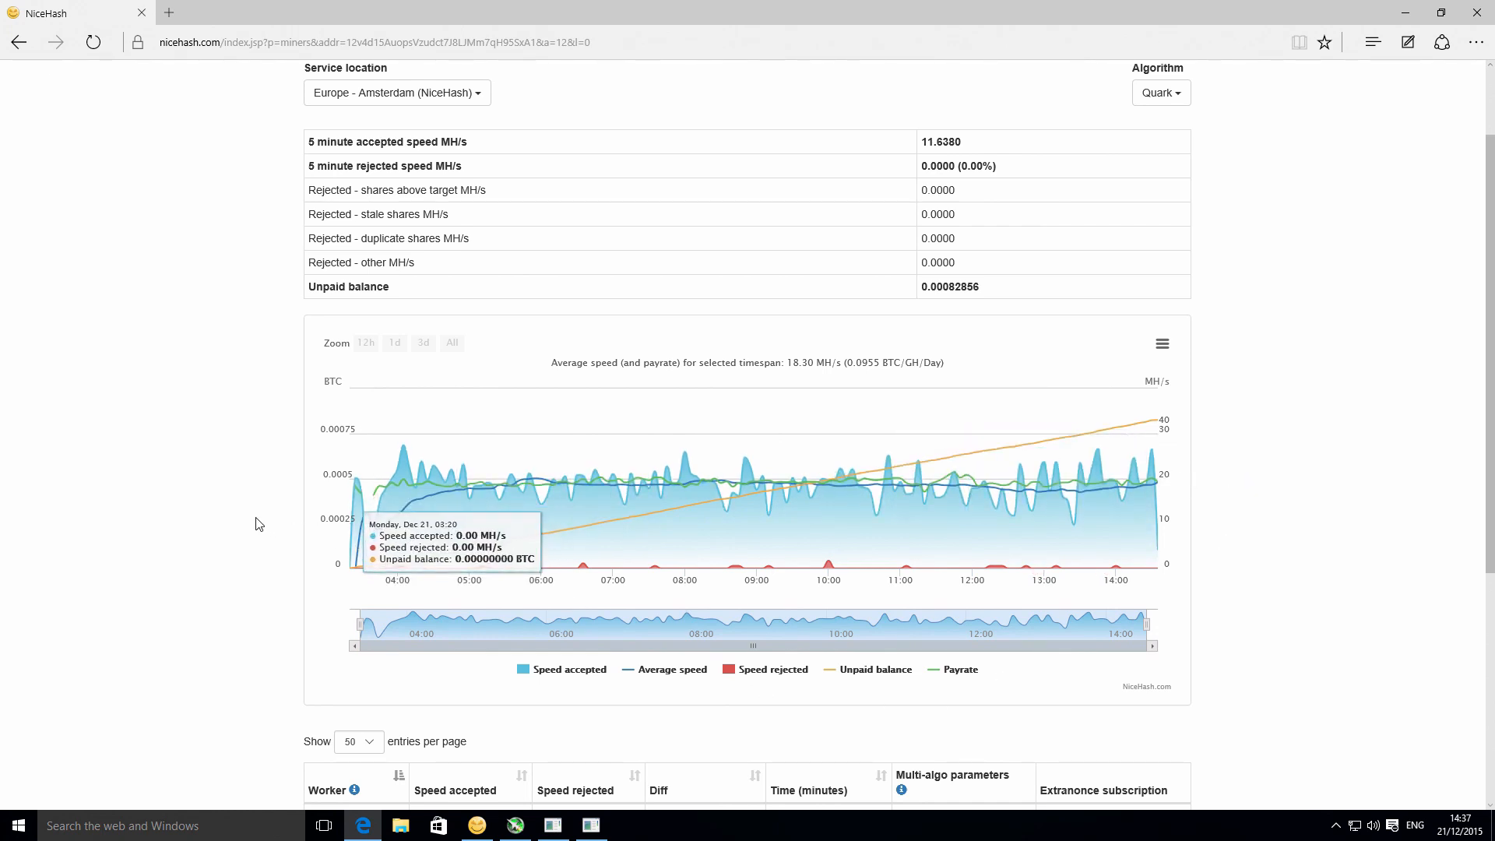
pyautogui.moveTo(260, 523)
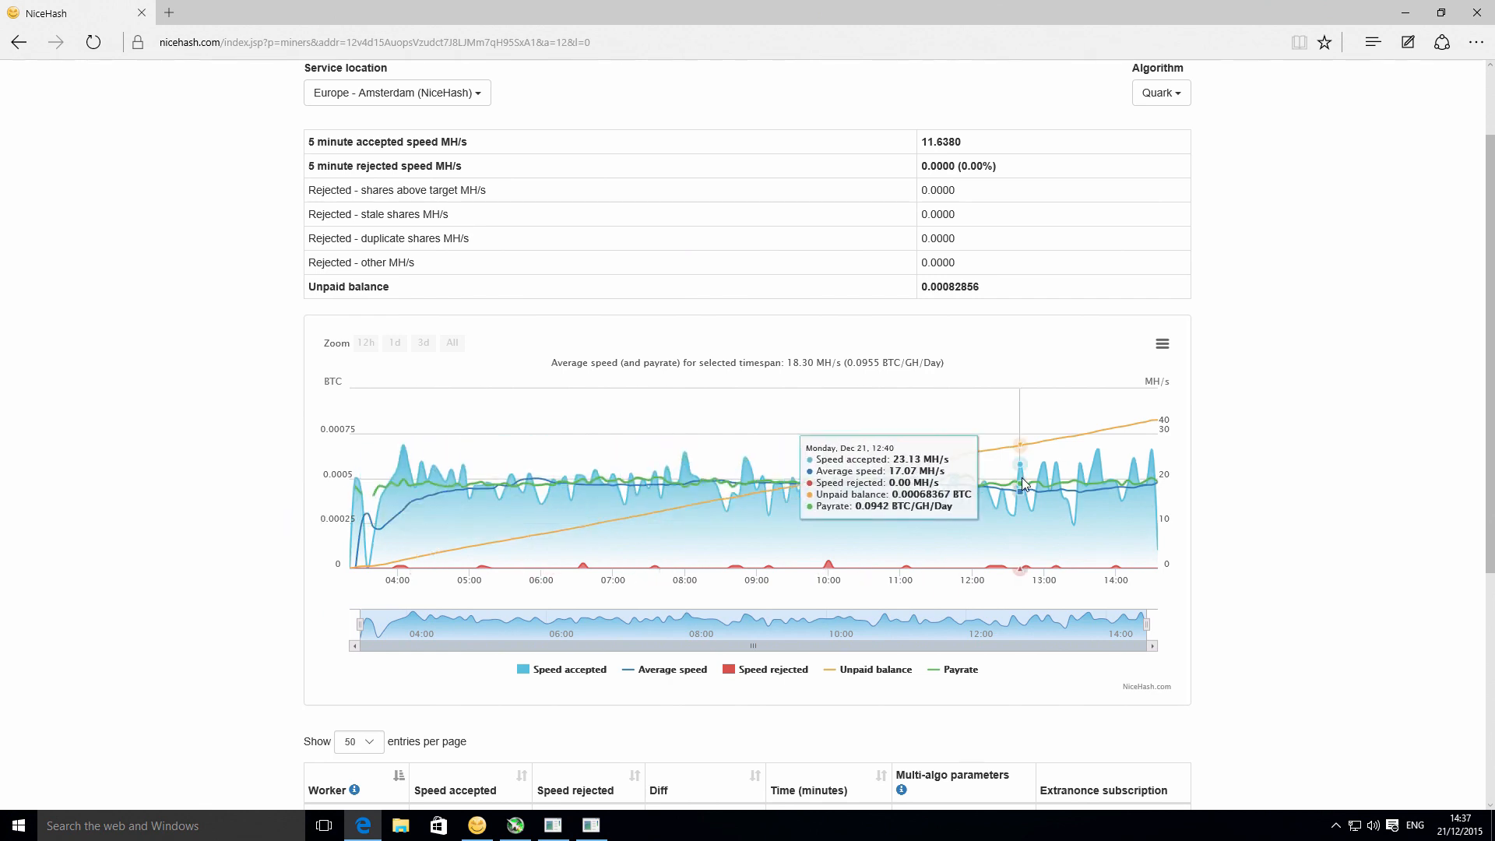
pyautogui.moveTo(590, 598)
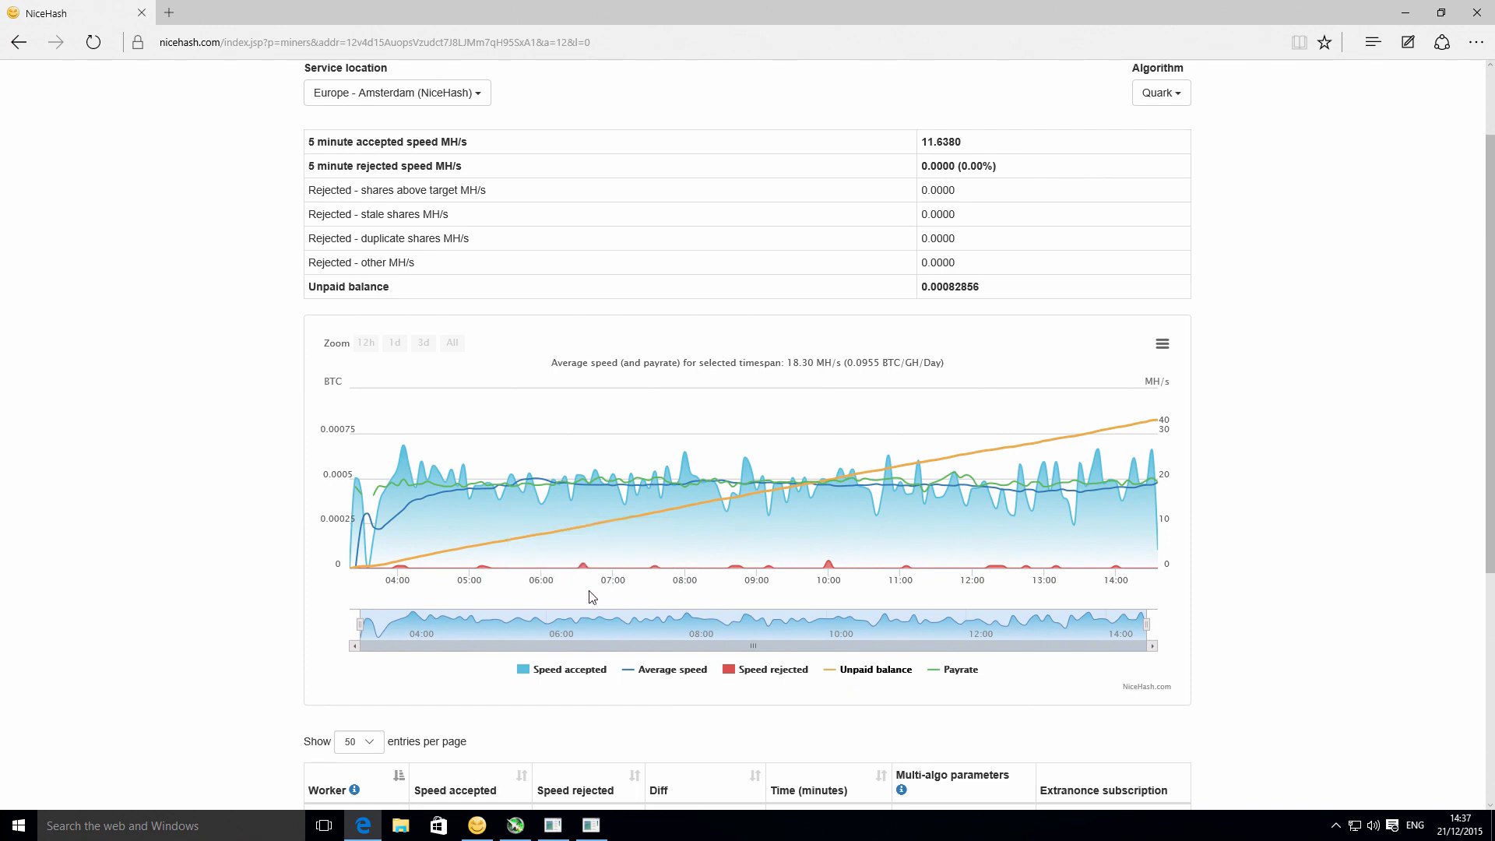
pyautogui.moveTo(525, 474)
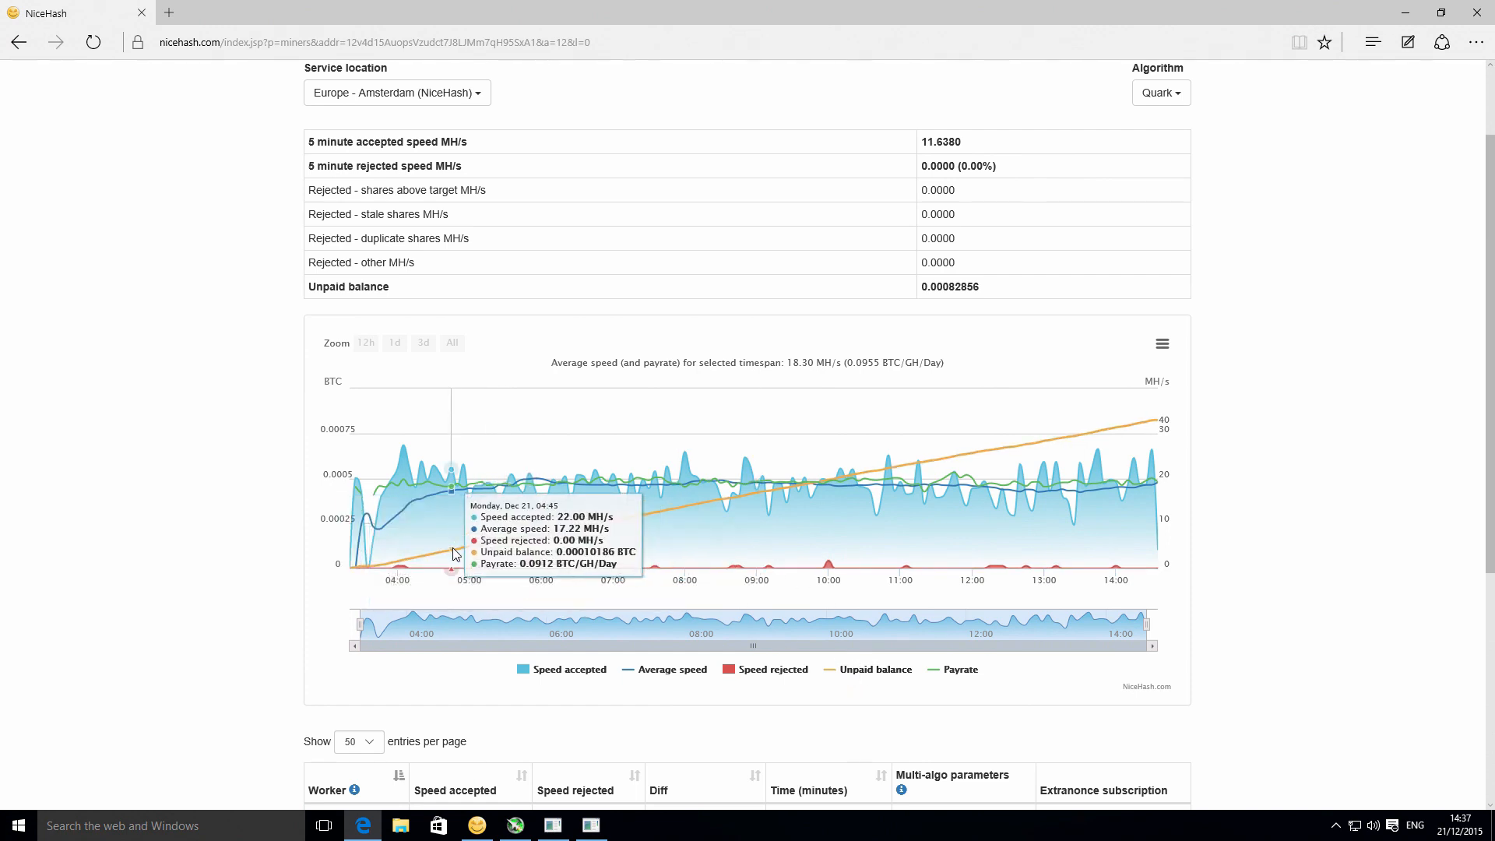
pyautogui.moveTo(523, 543)
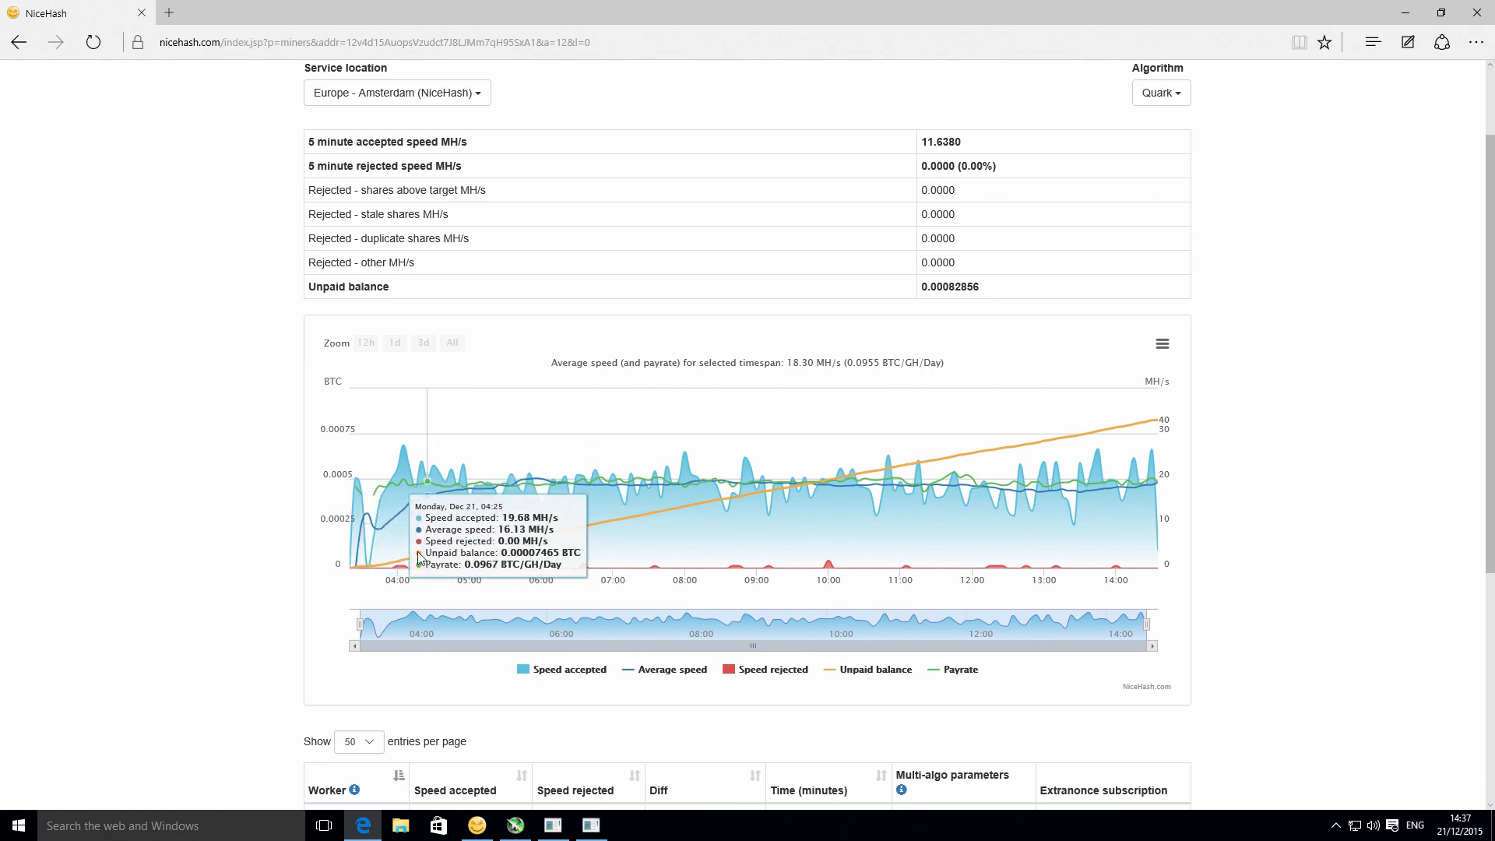
pyautogui.moveTo(725, 508)
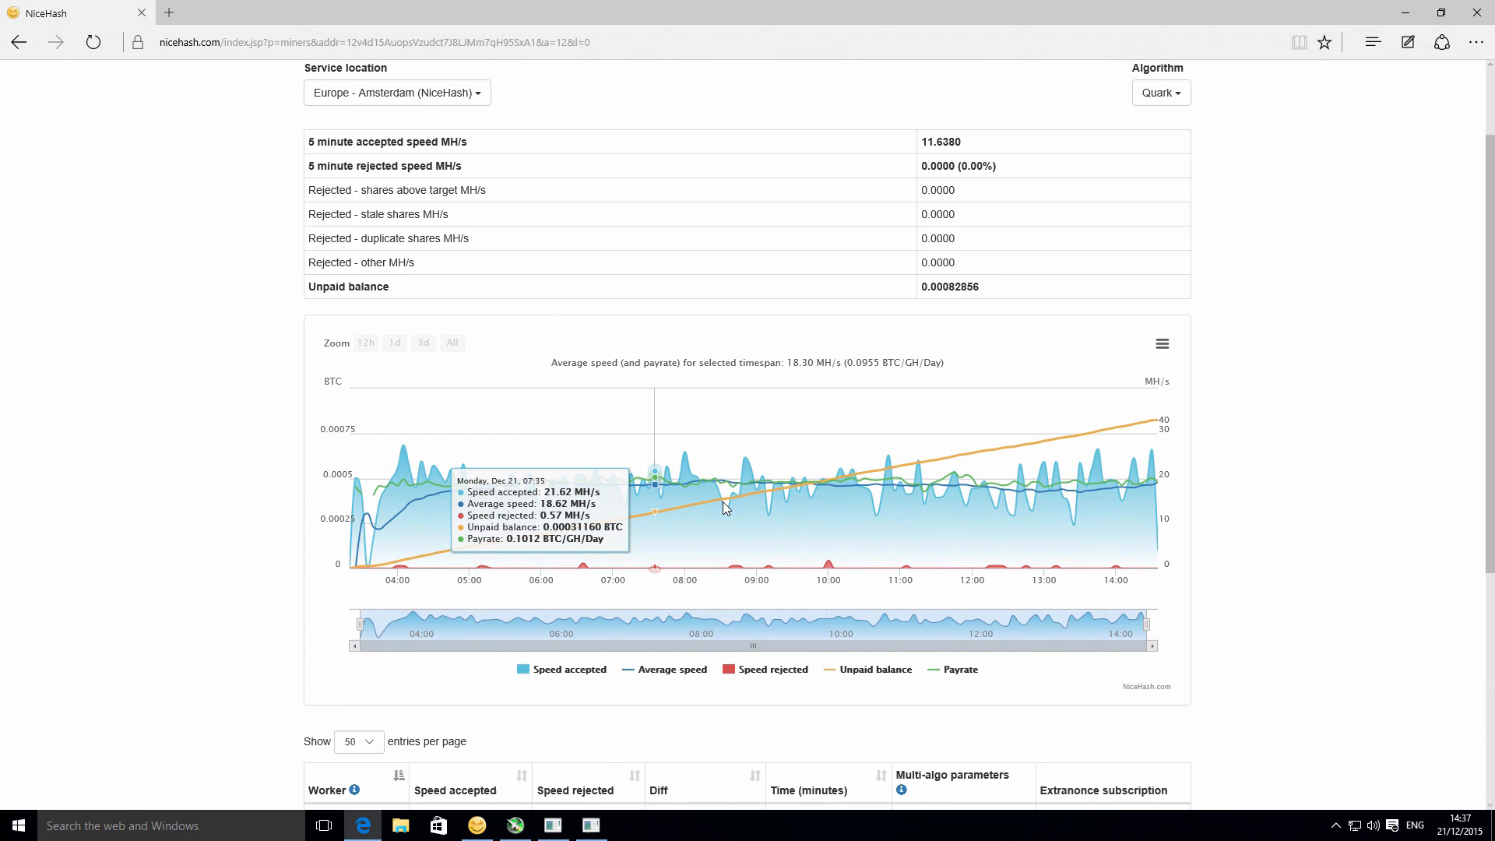
pyautogui.moveTo(1020, 451)
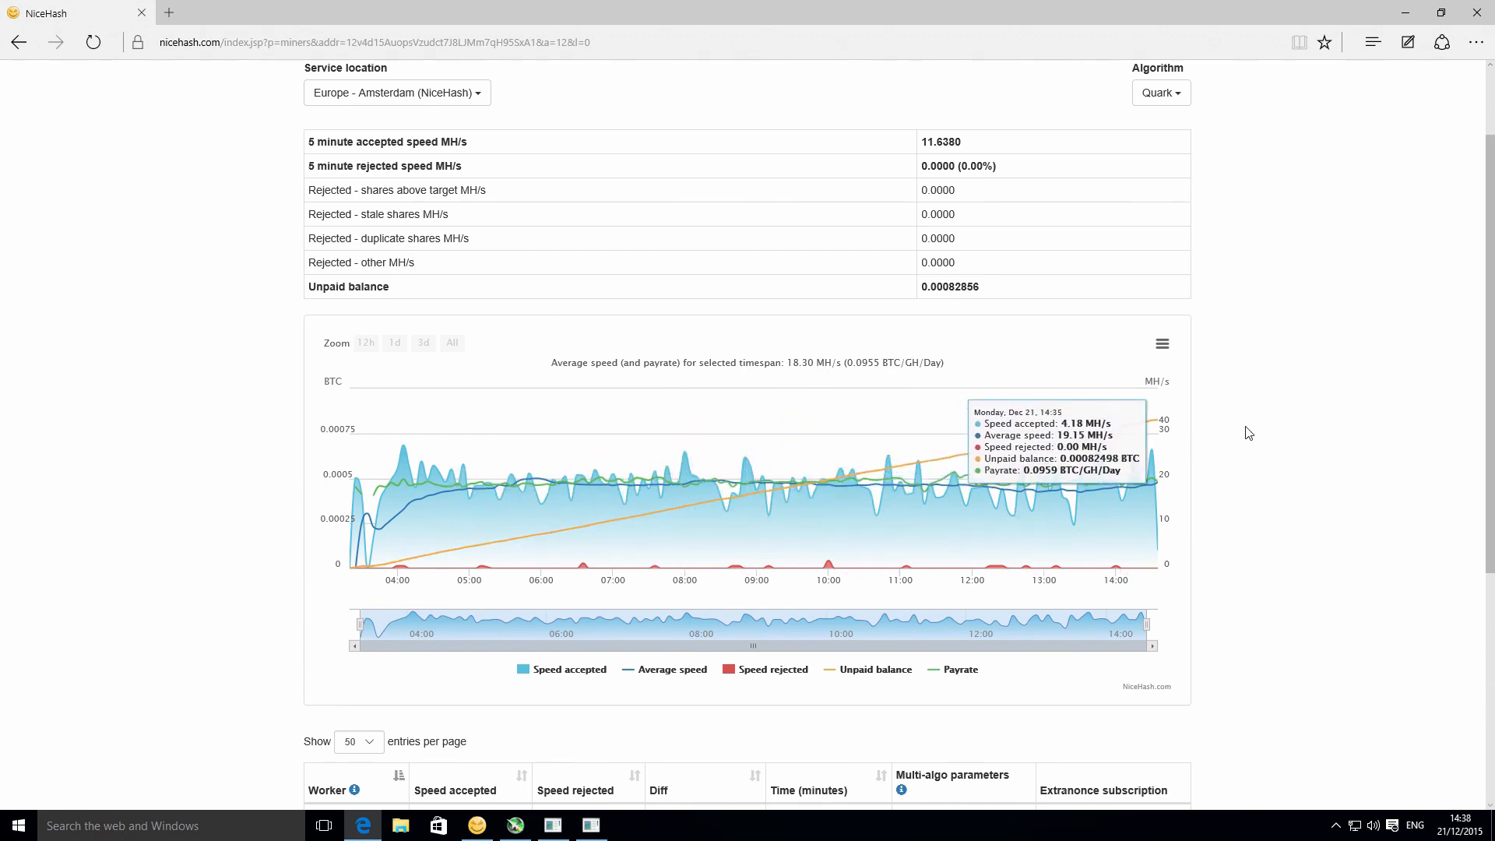
pyautogui.moveTo(1276, 449)
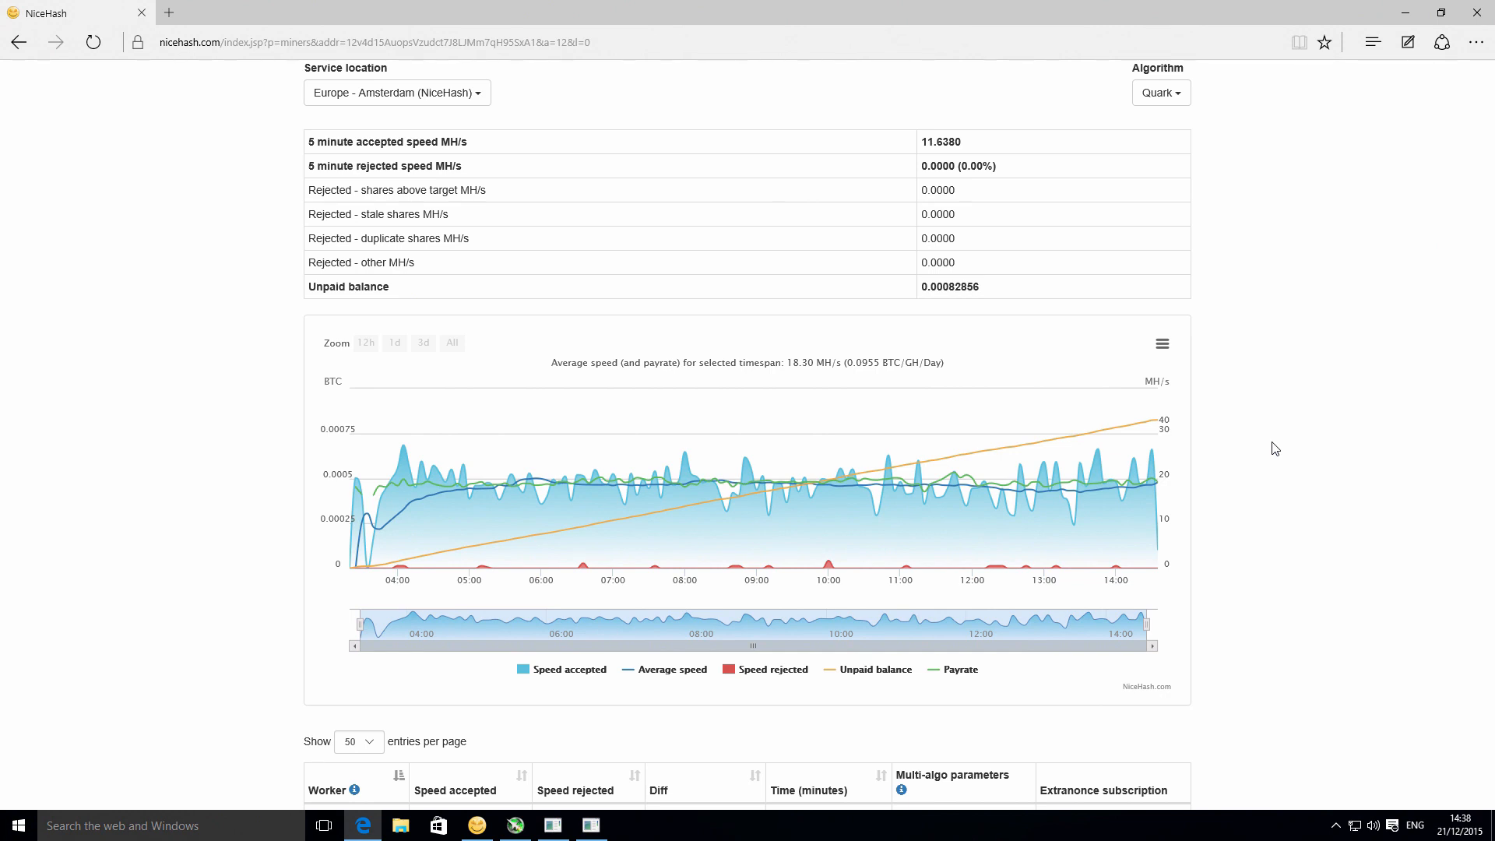
pyautogui.scroll(-3)
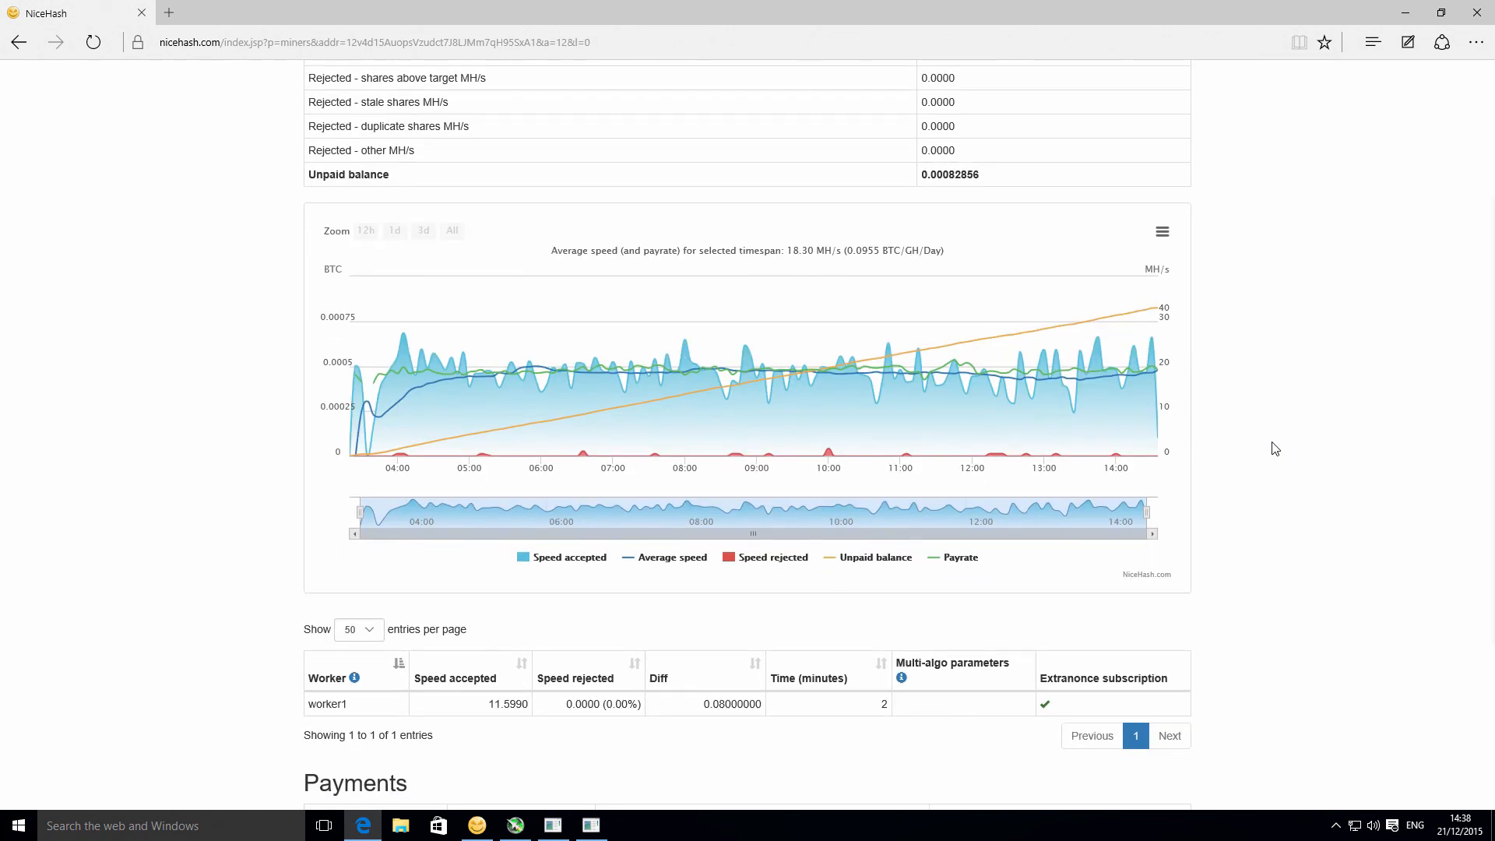
pyautogui.scroll(-3)
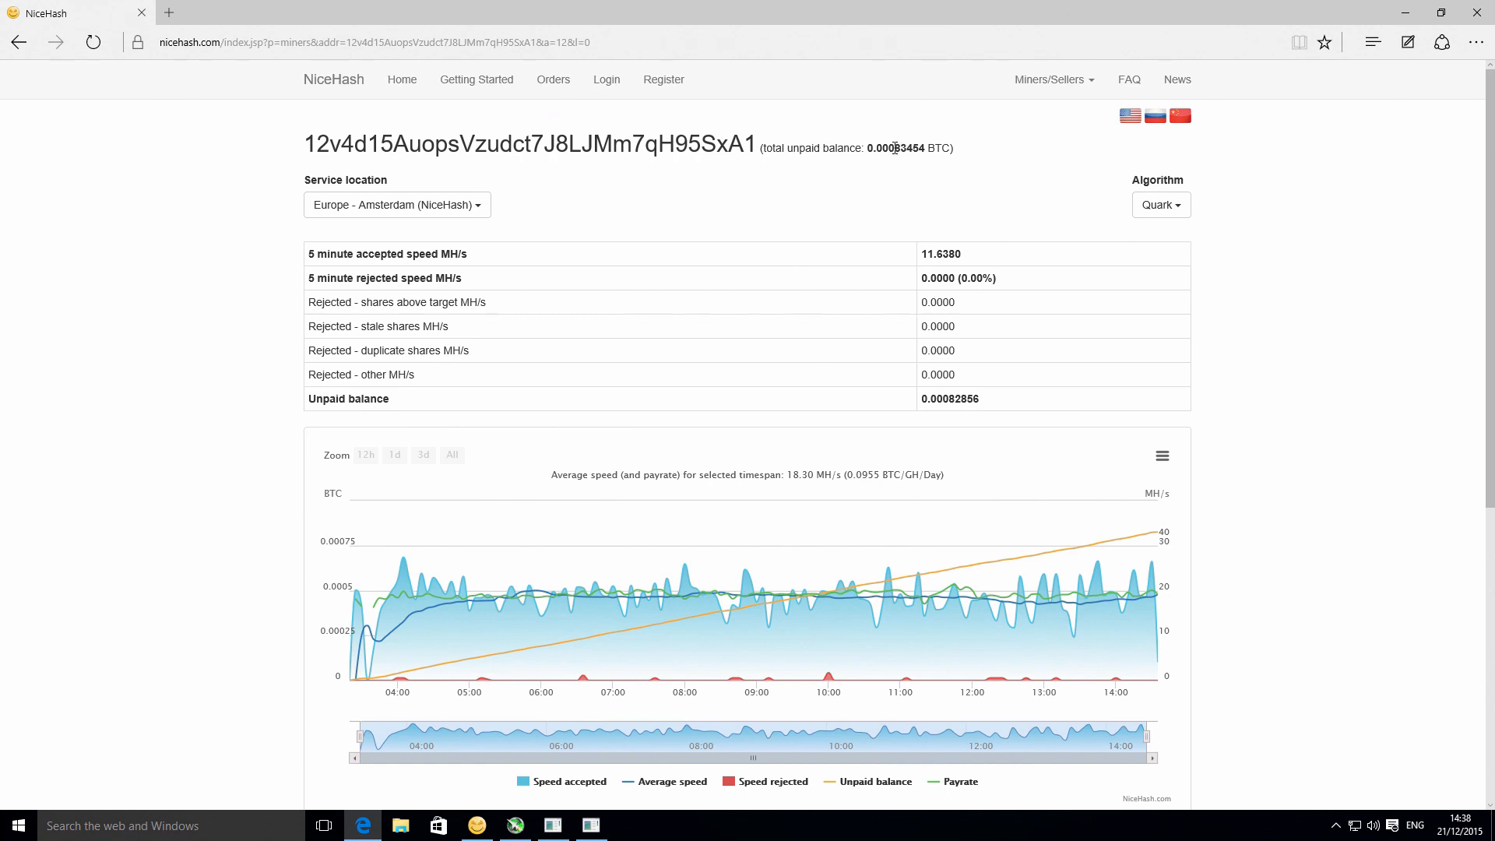
pyautogui.moveTo(894, 148); pyautogui.dragTo(924, 148)
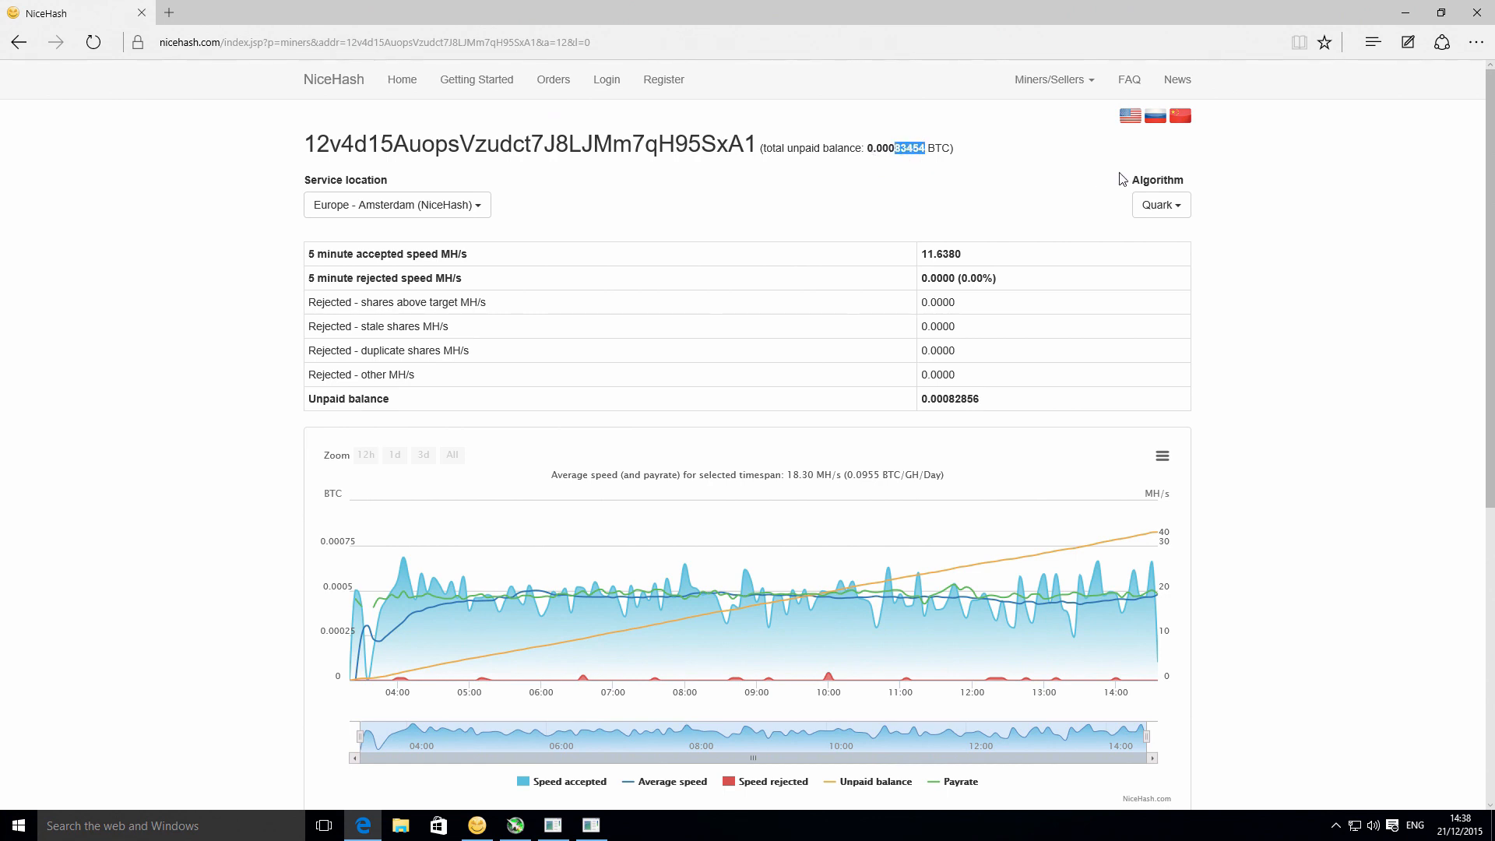
pyautogui.moveTo(1245, 136)
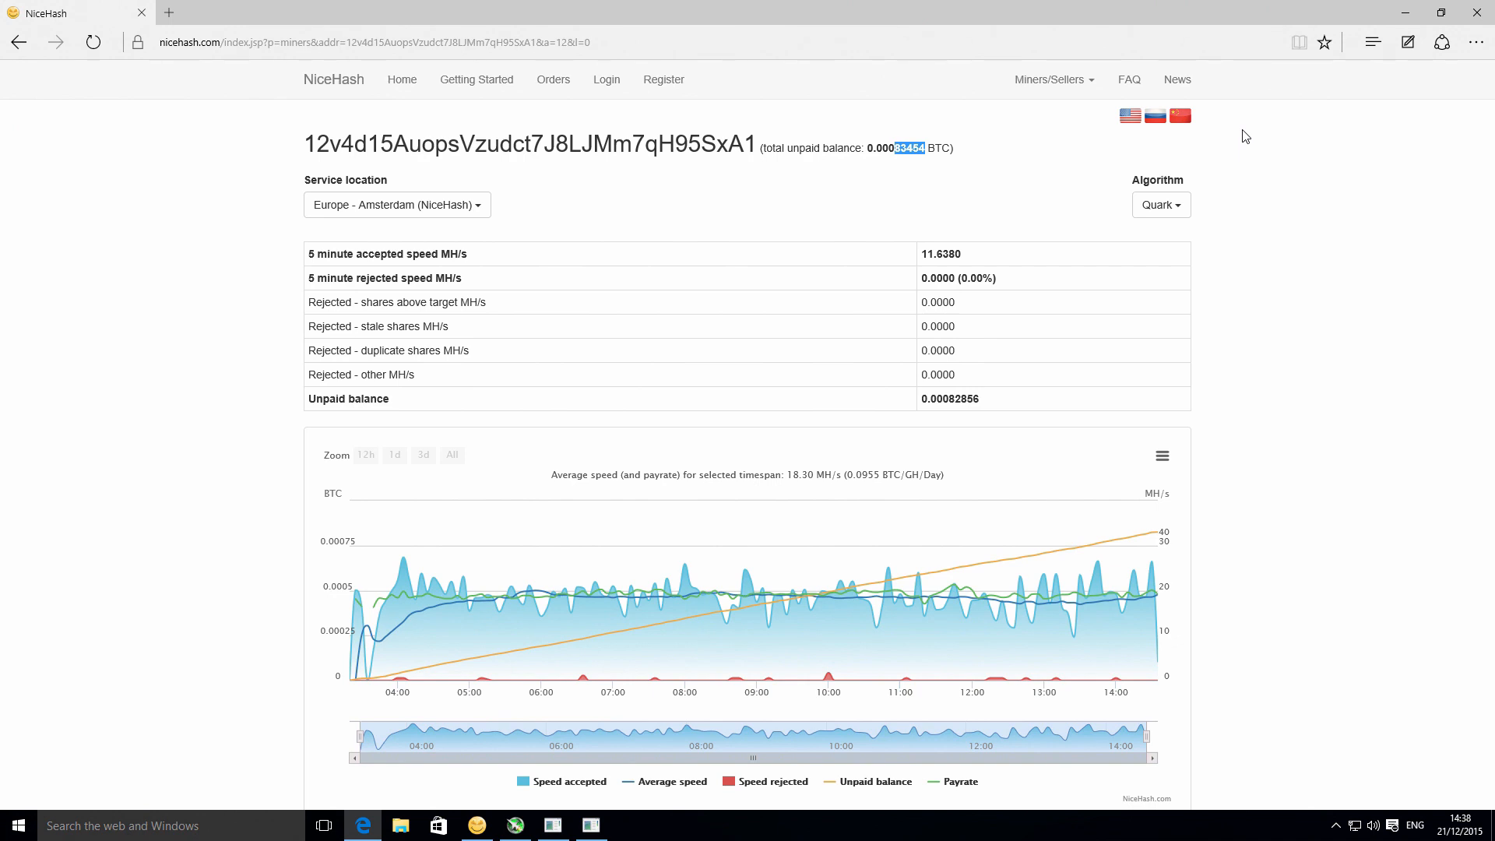
pyautogui.moveTo(1058, 332)
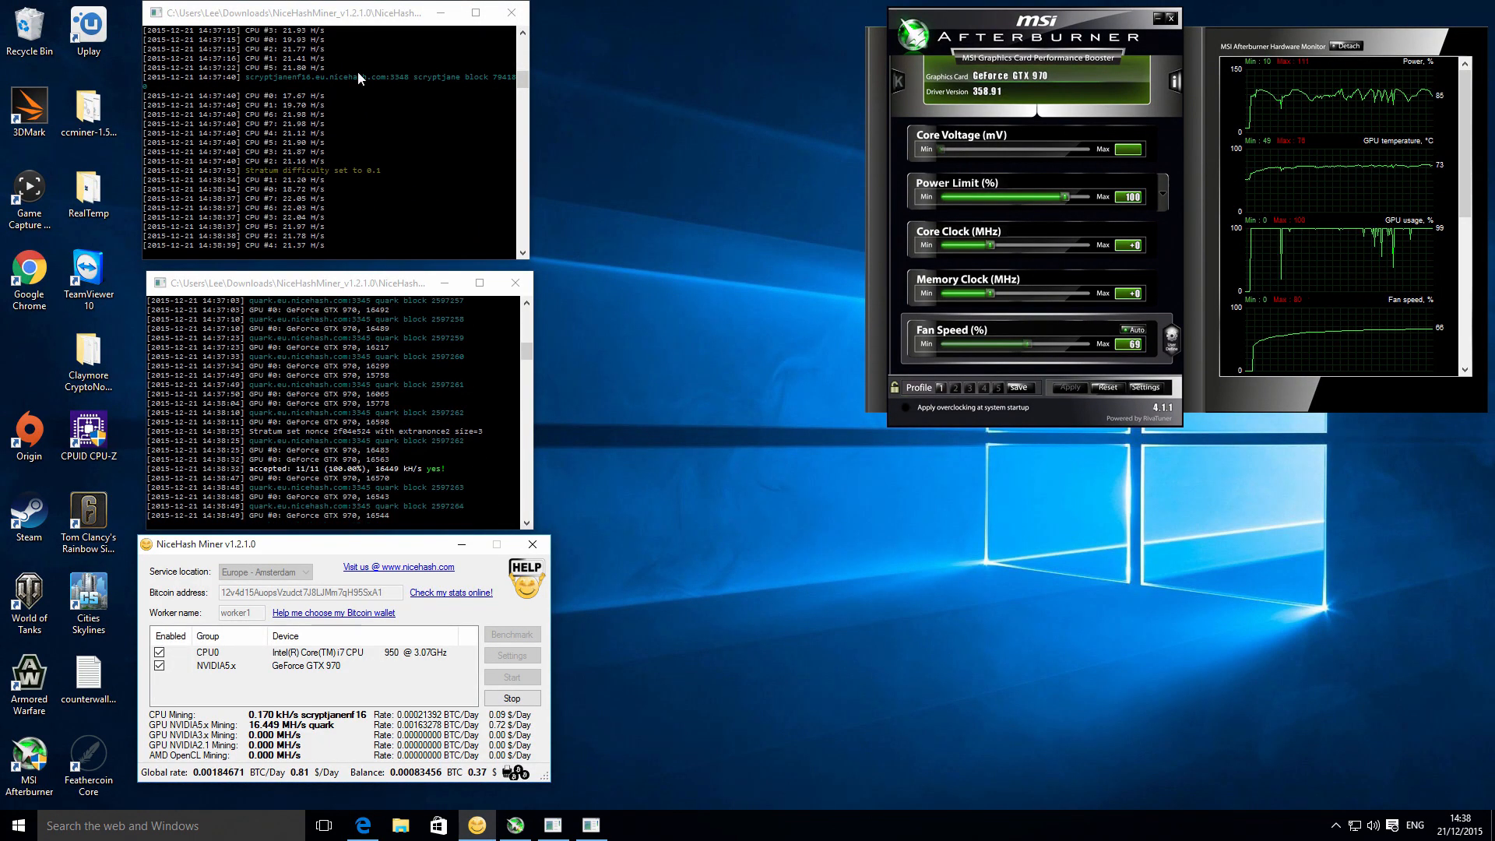
pyautogui.moveTo(672, 620)
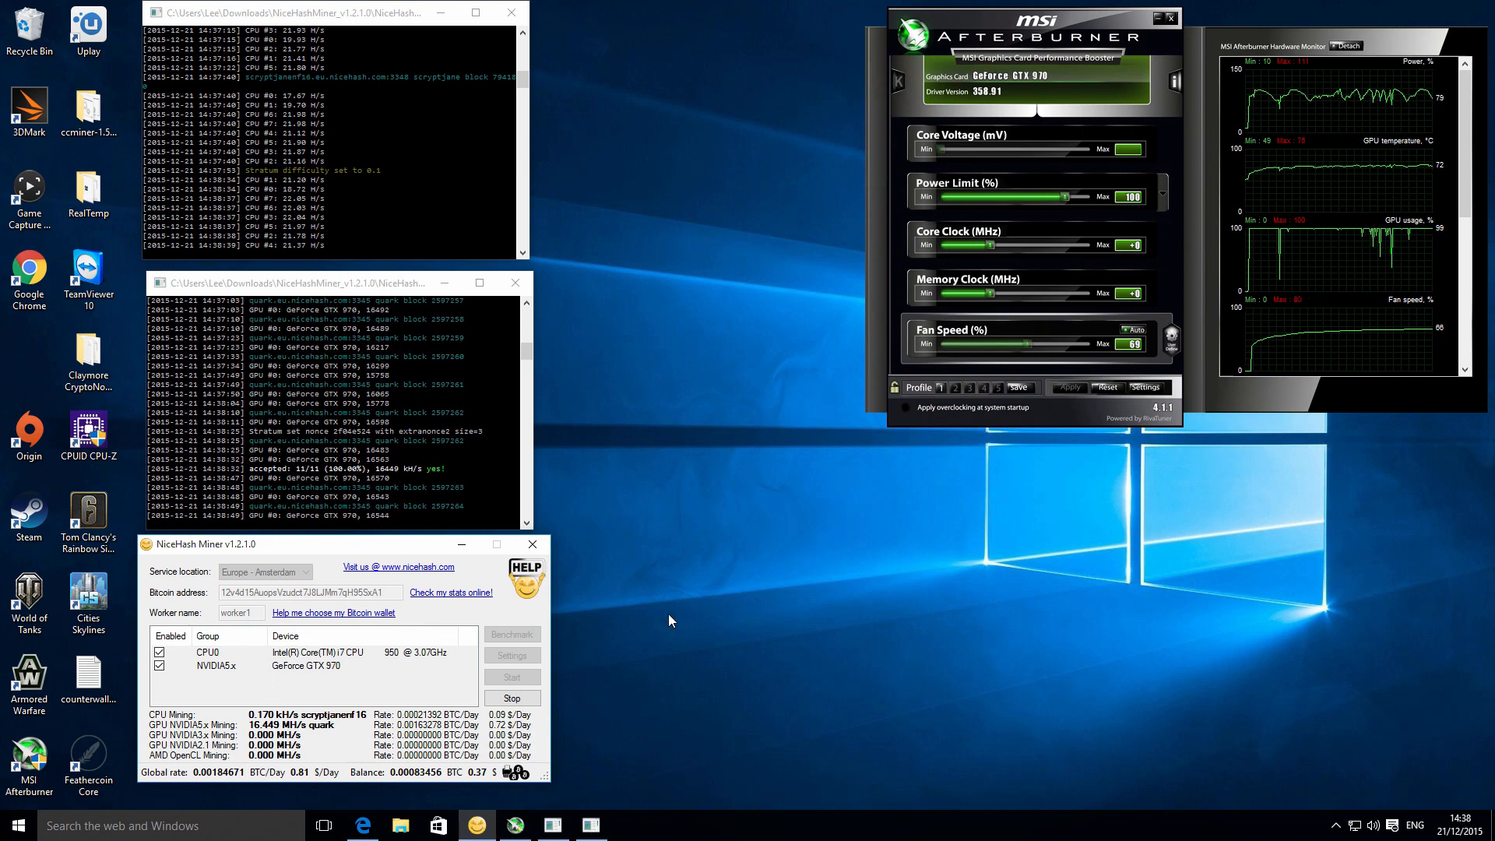